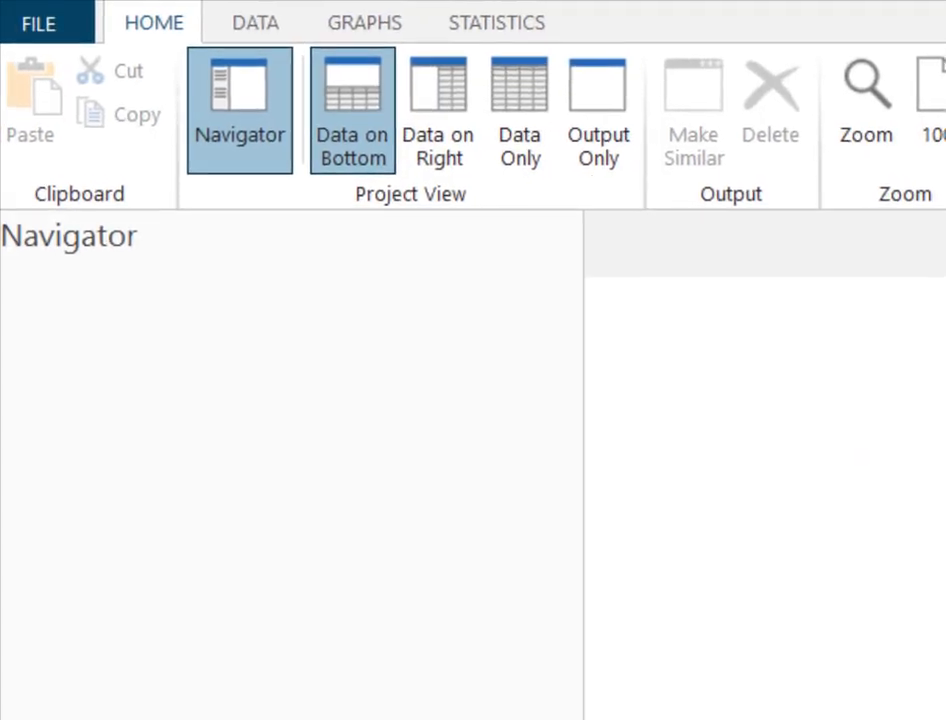
mouse_move(496, 24)
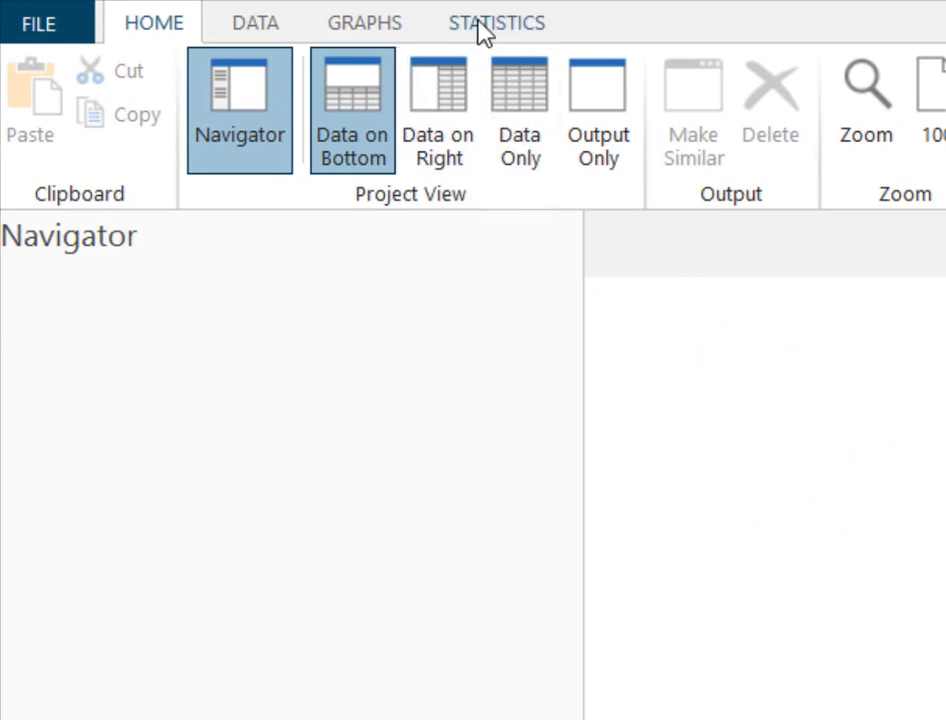
- Show the Statistics CDF/PDF calculation list under Probability Distributions
left_click(496, 22)
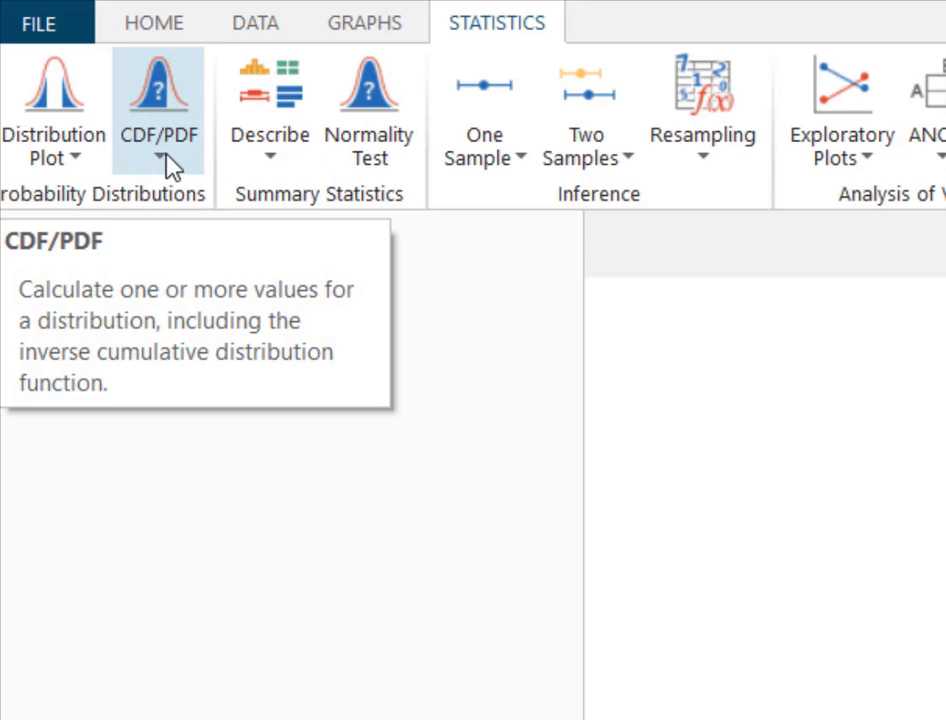
left_click(158, 110)
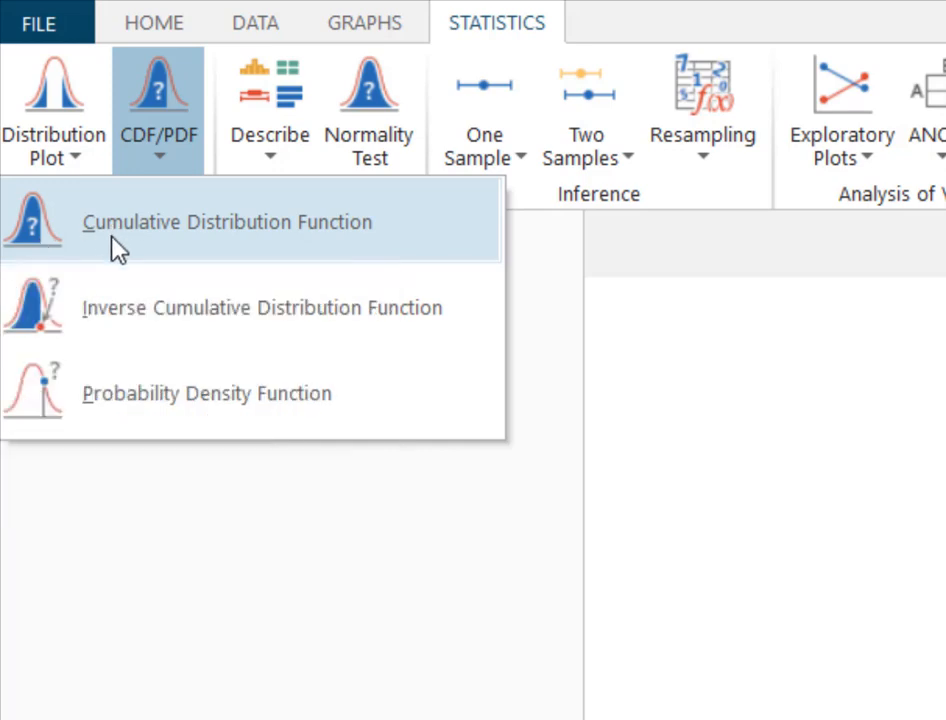
mouse_move(280, 256)
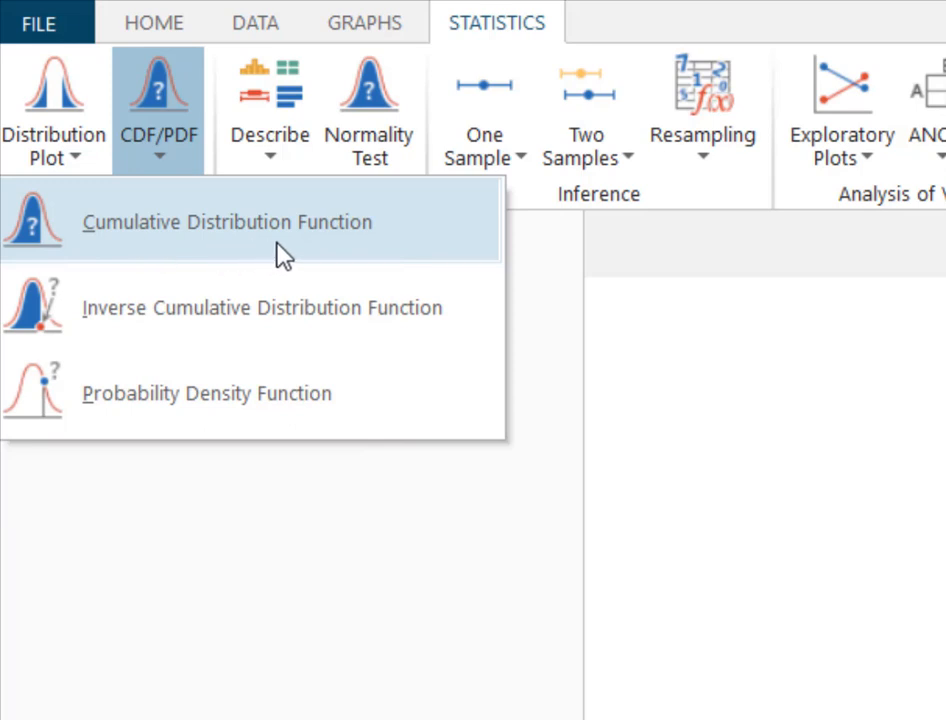
mouse_move(290, 256)
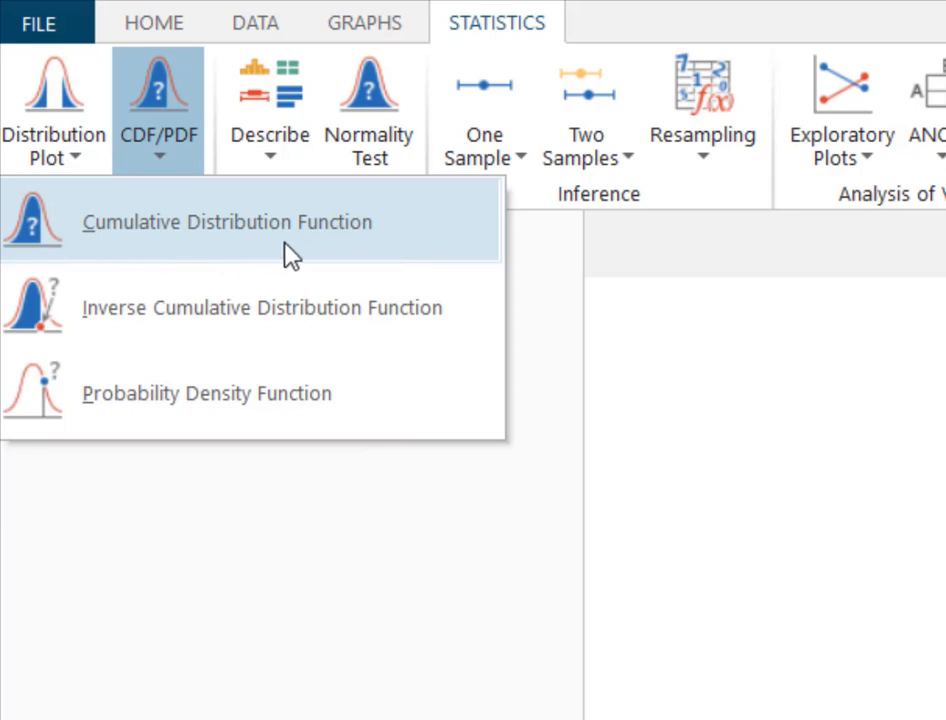
mouse_move(220, 236)
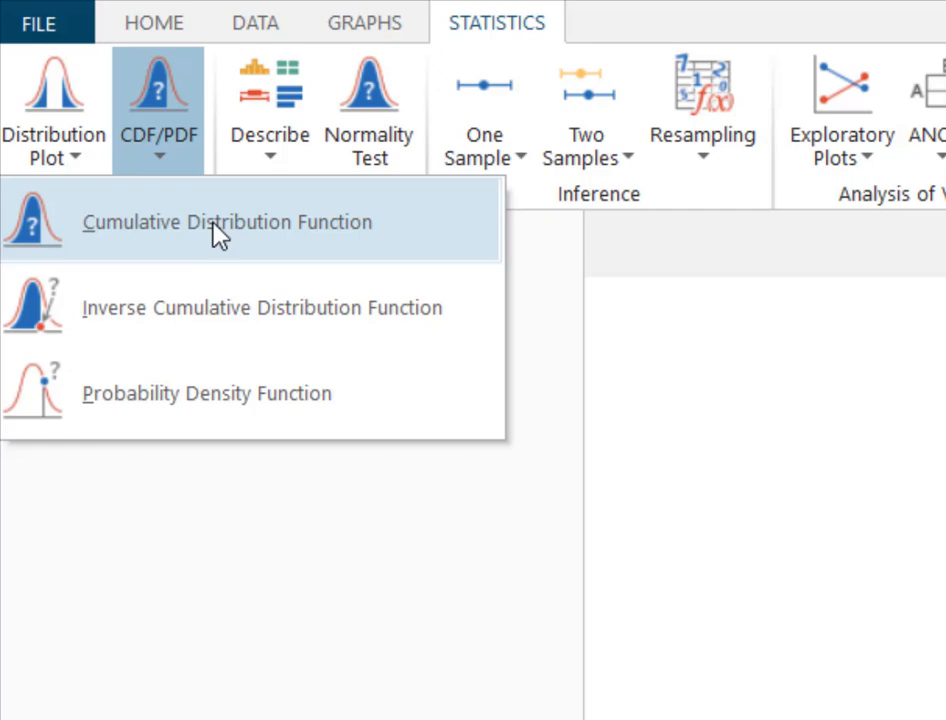
- Start a cumulative distribution function with Binomial distribution, 40 trials and event probability .54
left_click(228, 222)
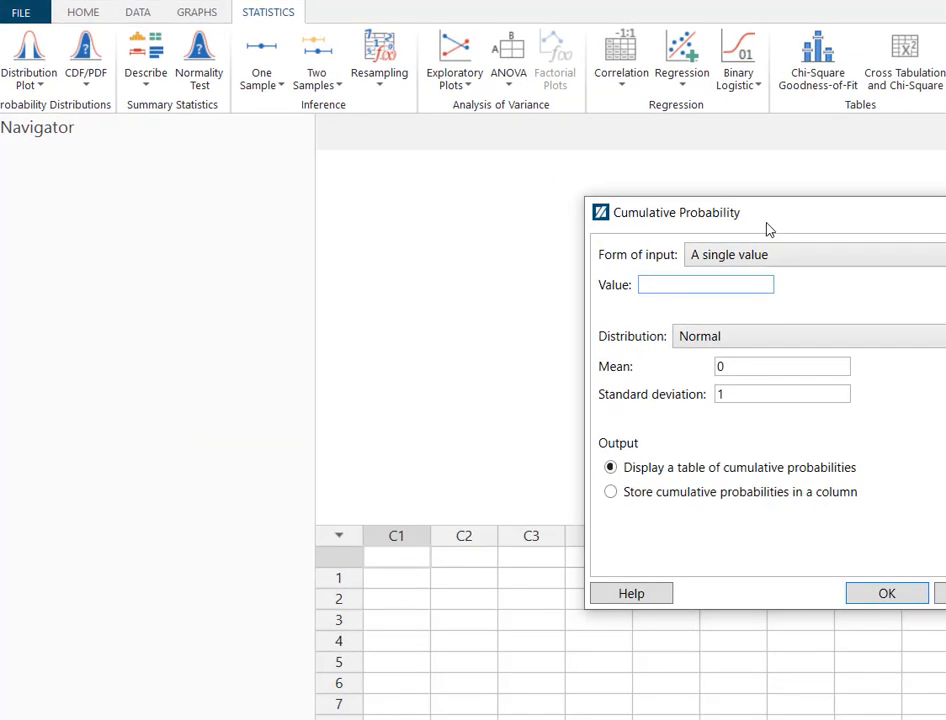
left_click_drag(770, 212, 696, 20)
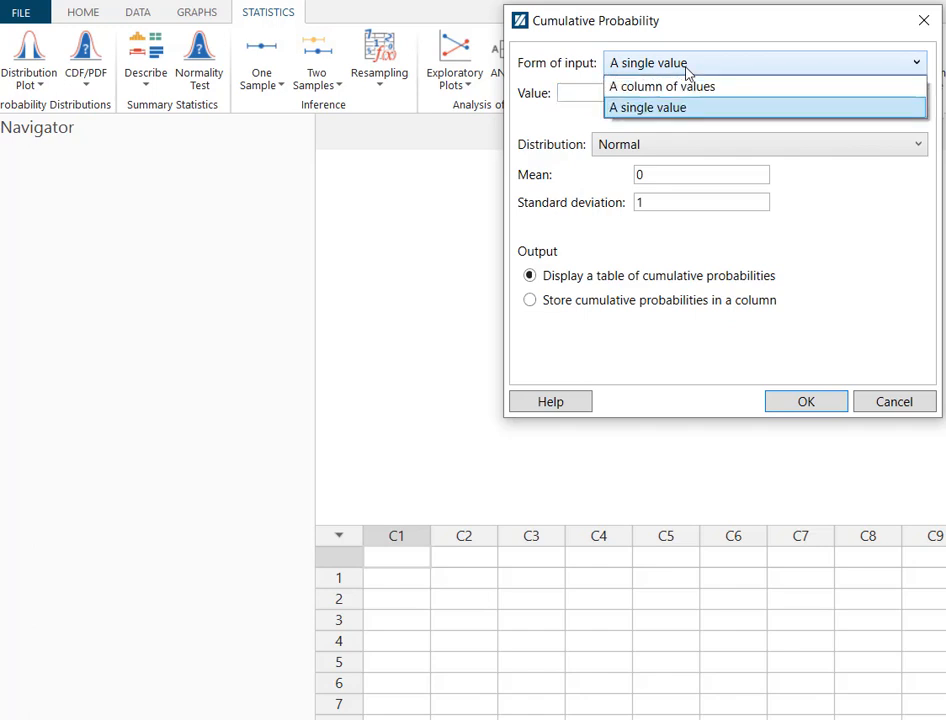
left_click(648, 108)
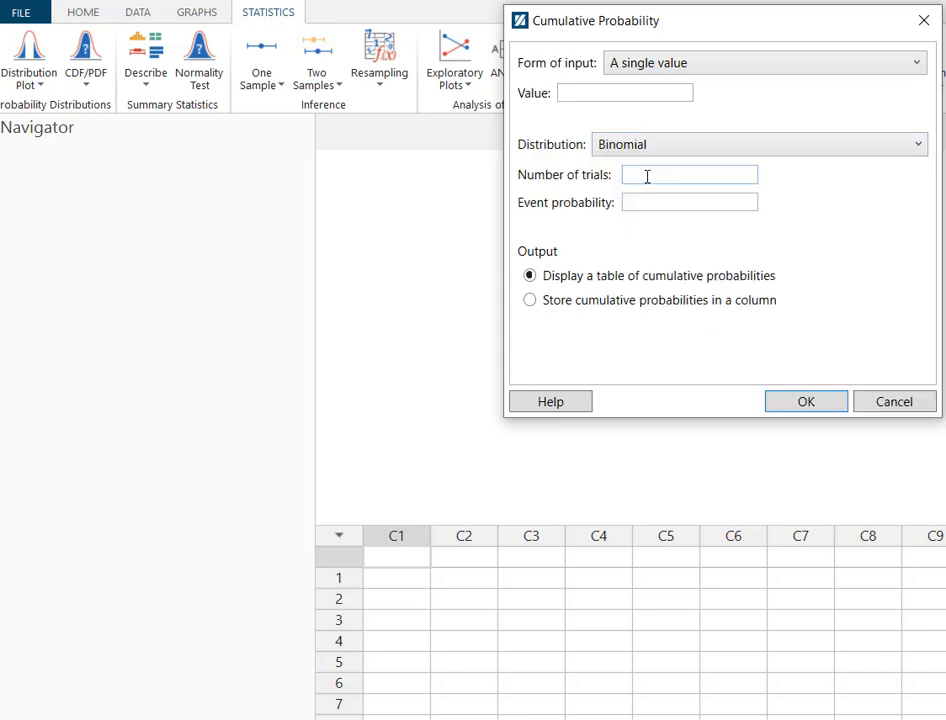
type("4")
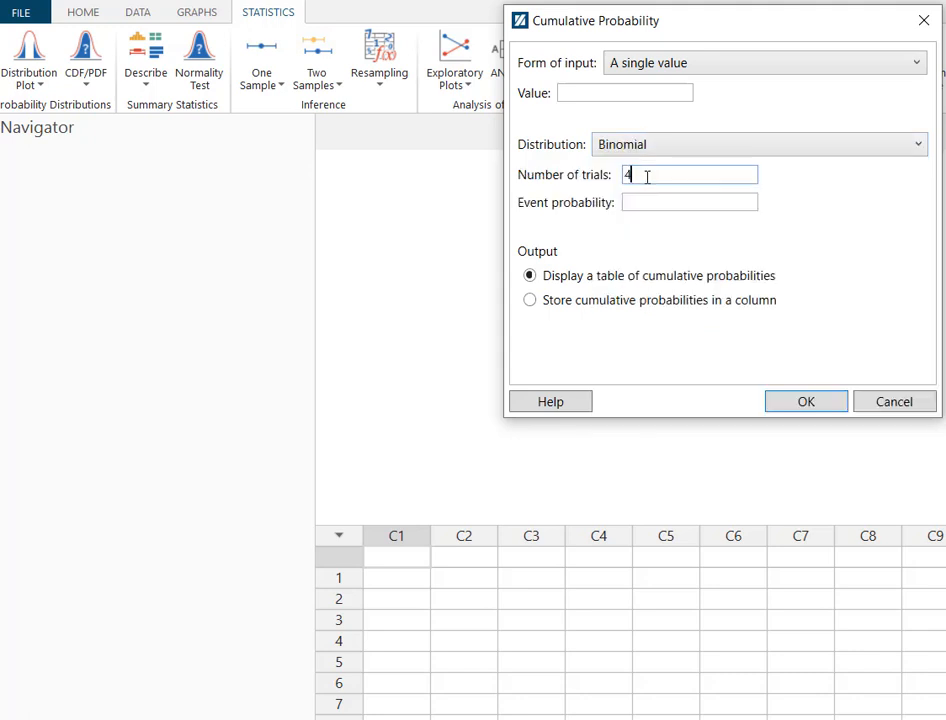
type("0")
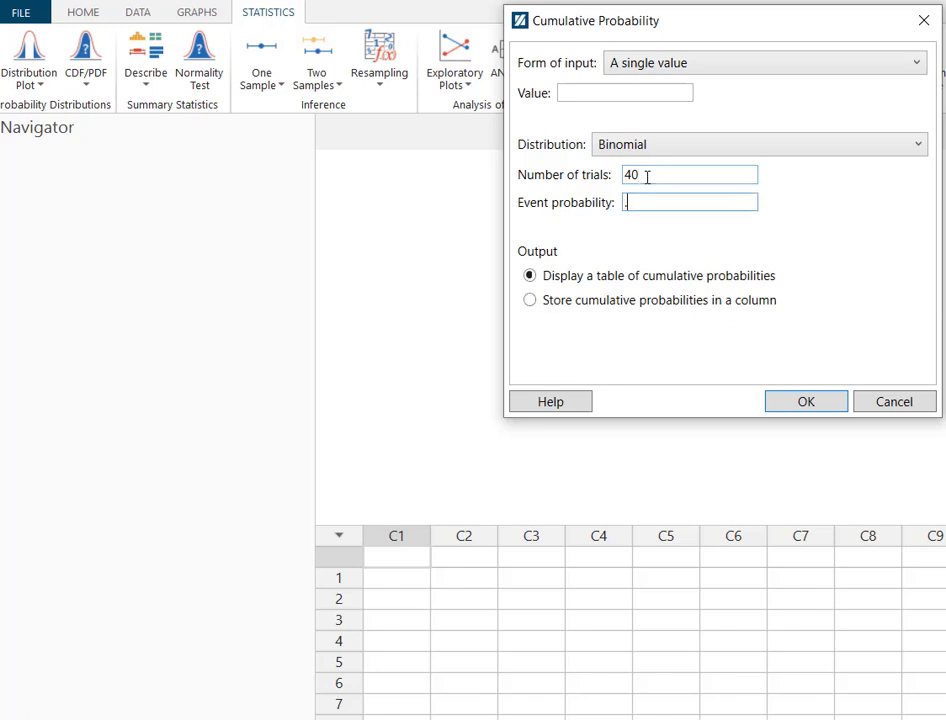
type("54")
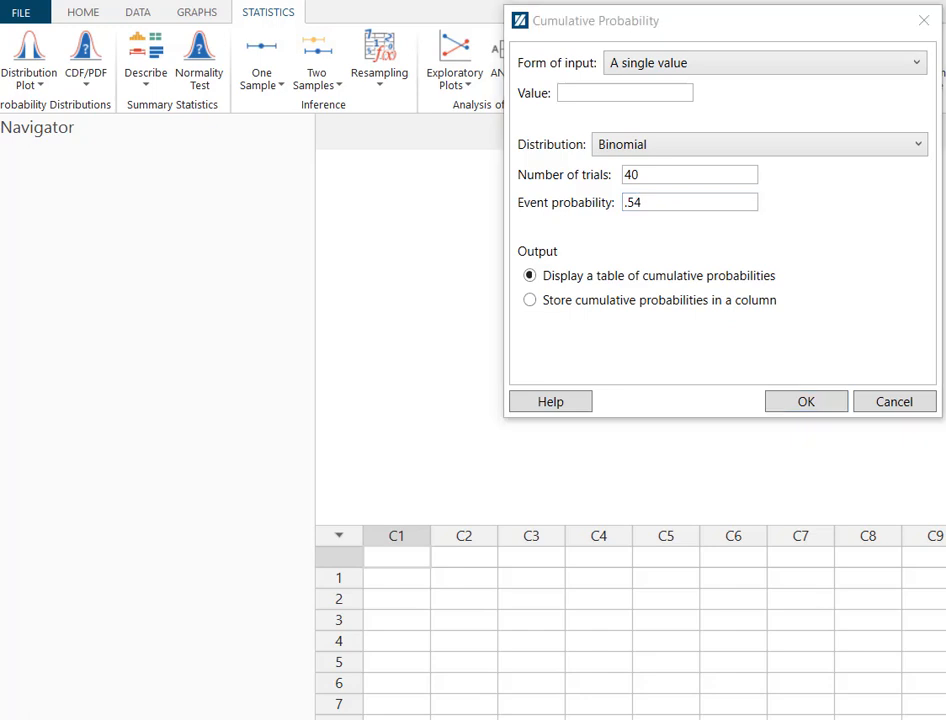
mouse_move(104, 278)
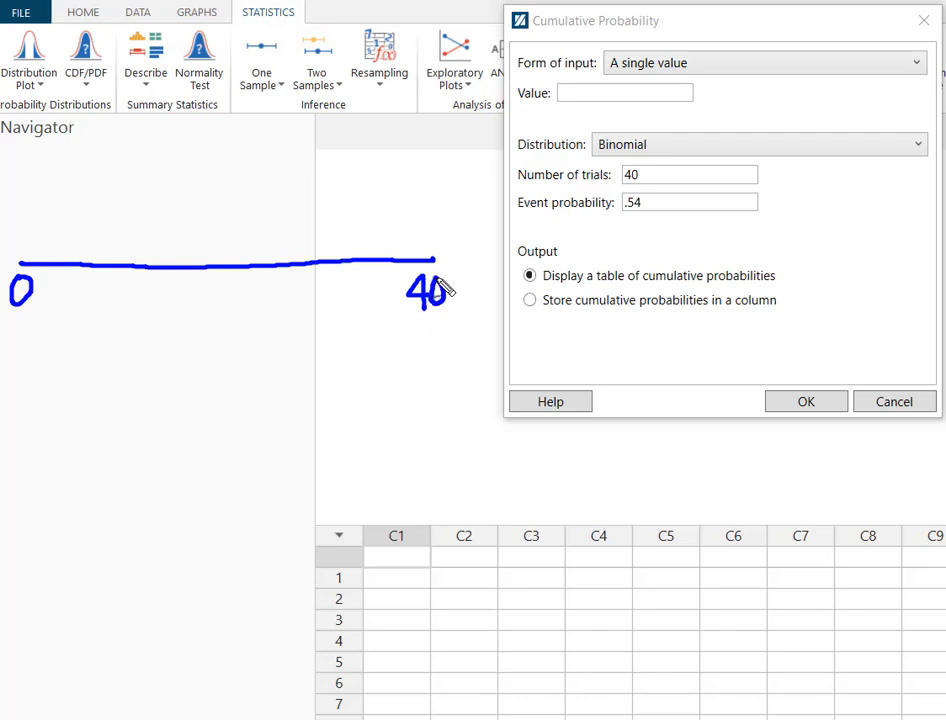
- Sketch a 0–40 number line, write P(x > 20) and mark 20 on it
left_click_drag(110, 400, 136, 436)
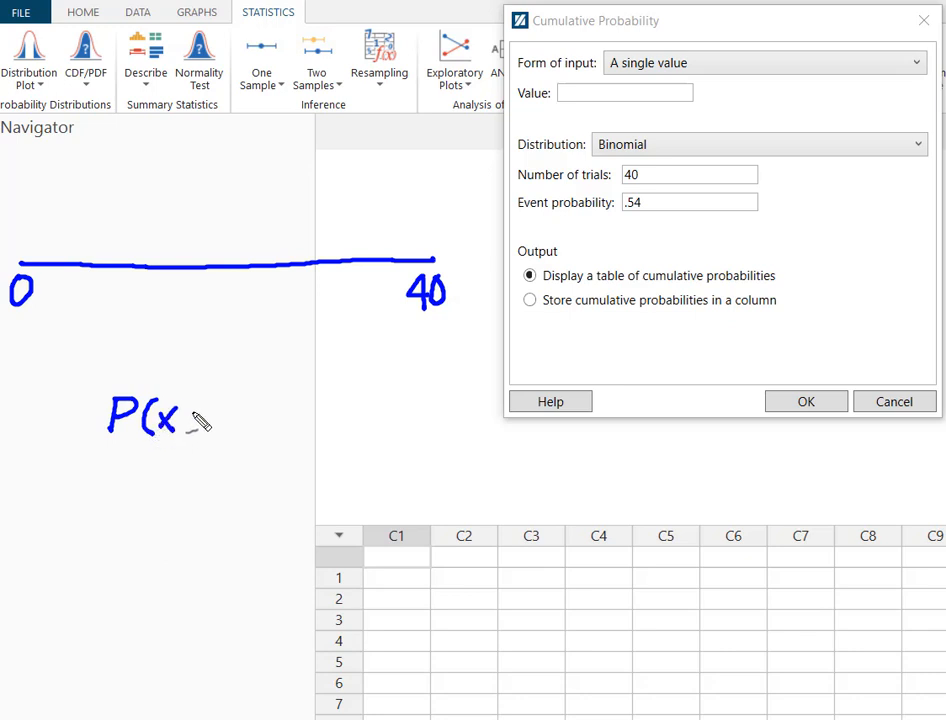
left_click_drag(184, 420, 244, 424)
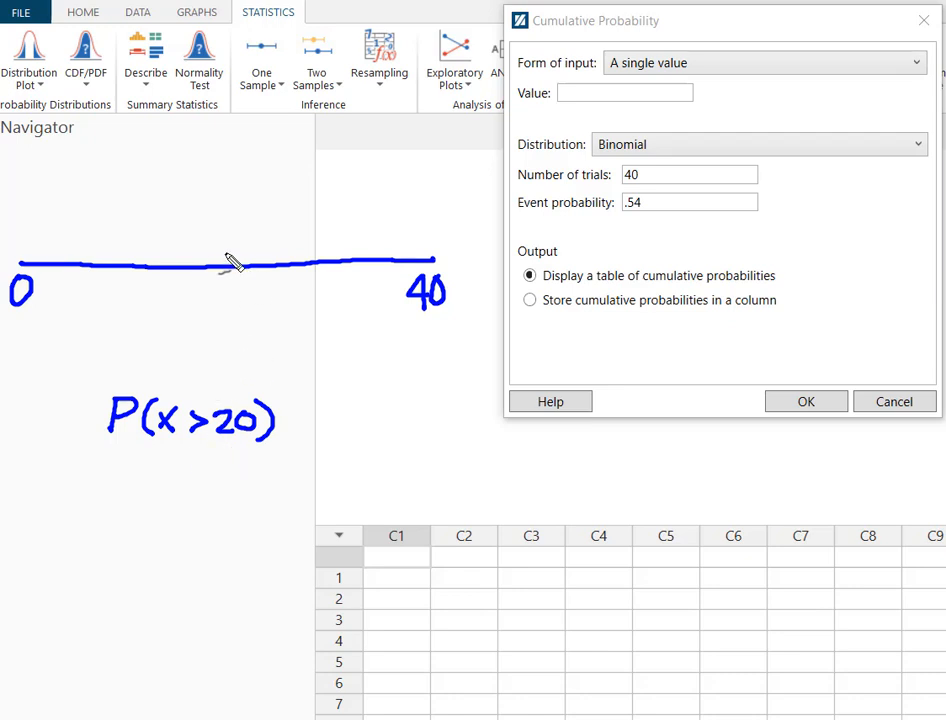
left_click_drag(228, 244, 228, 290)
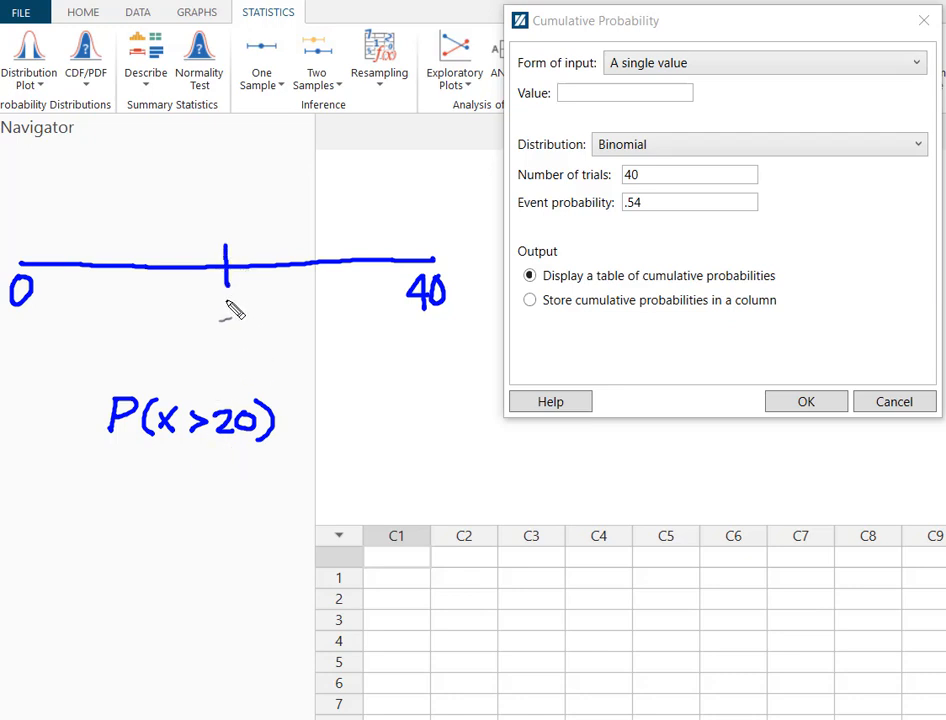
left_click_drag(230, 296, 250, 316)
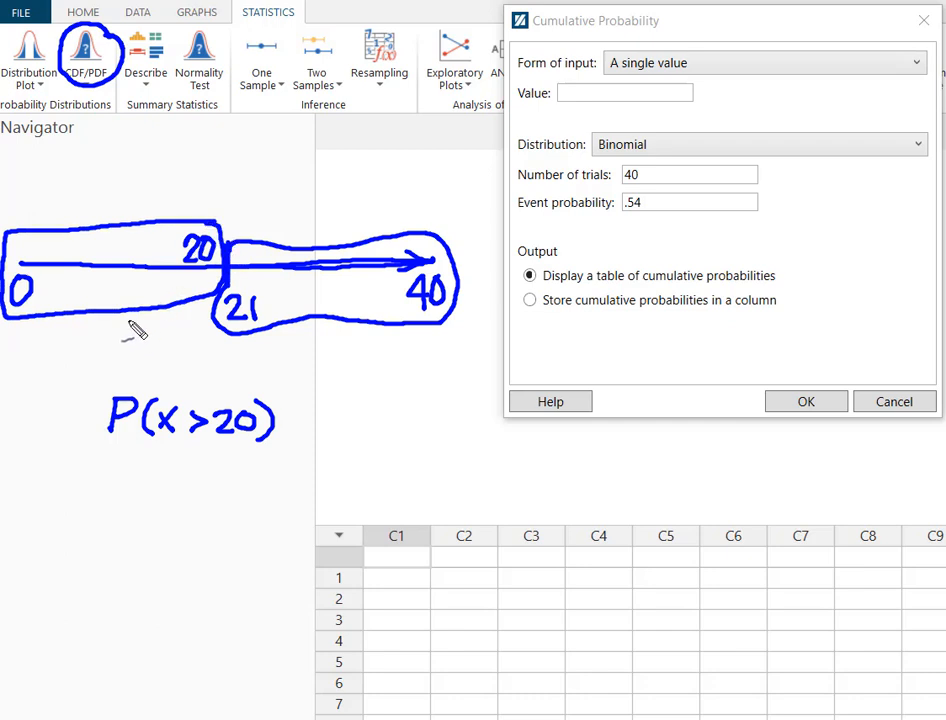
- Box the 0–20 and 21–40 ranges and note the complement (0 to 20) − 1
left_click_drag(128, 344, 128, 320)
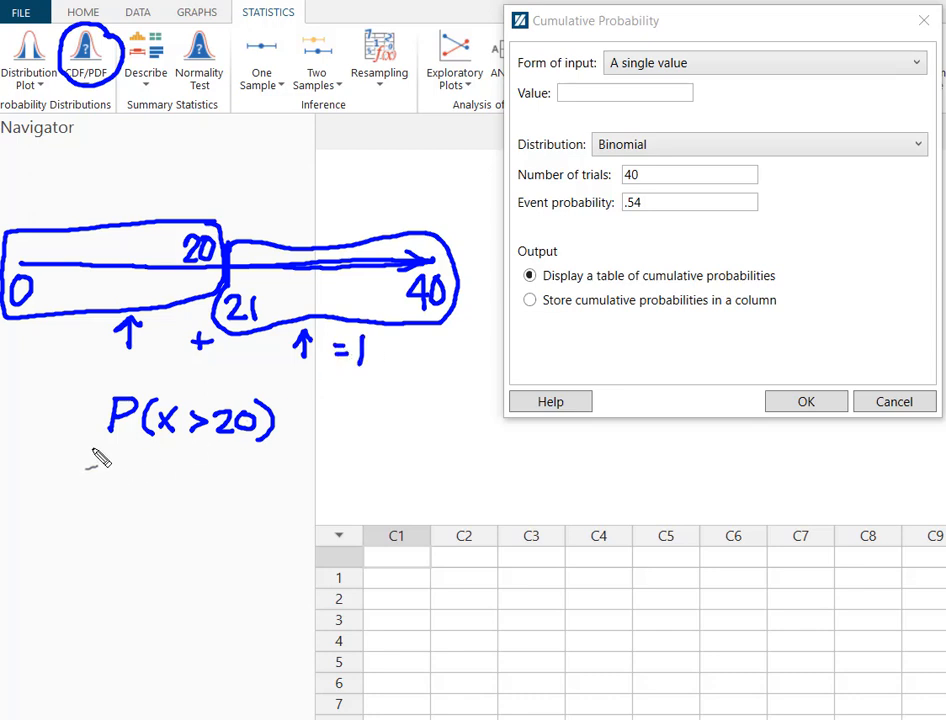
mouse_move(52, 474)
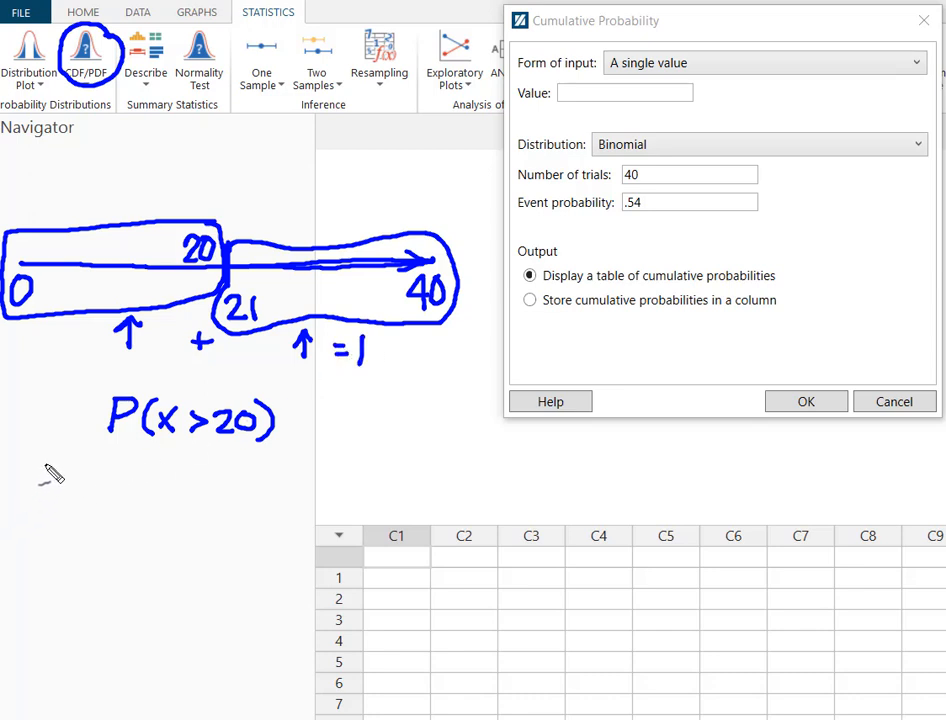
left_click_drag(36, 490, 96, 480)
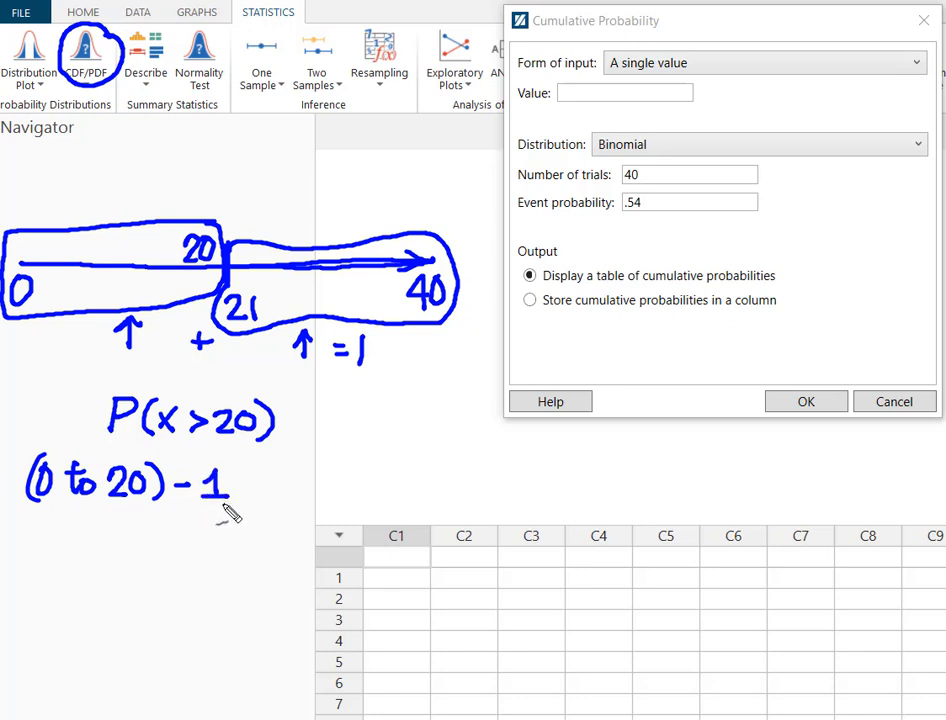
mouse_move(304, 310)
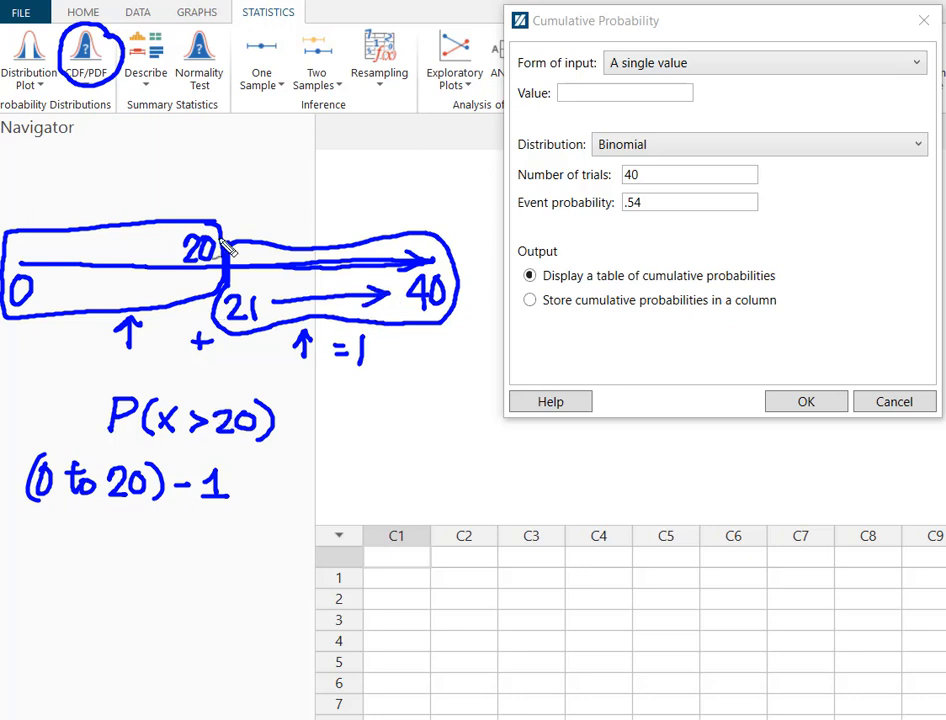
mouse_move(130, 144)
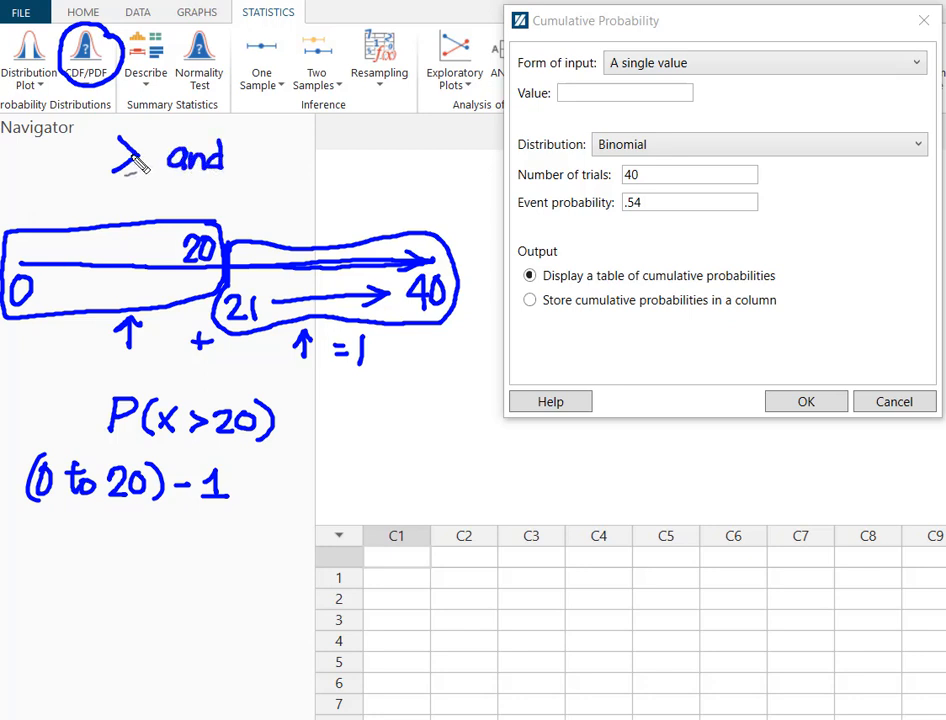
left_click_drag(264, 144, 284, 170)
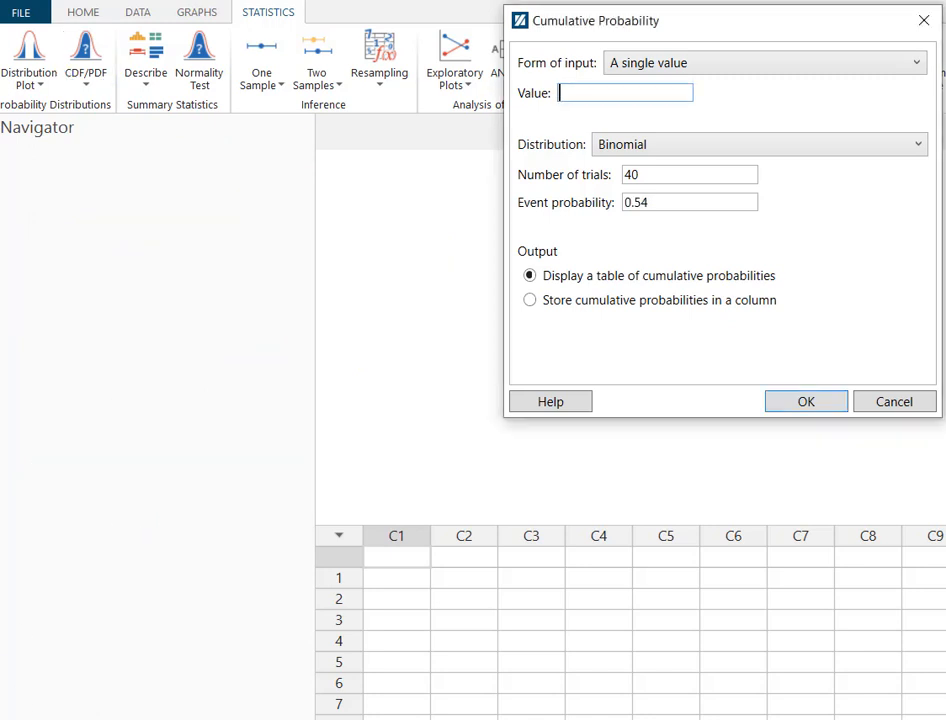
- Compute the binomial cumulative probability at x = 20, giving P(X ≤ 20) = 0.362395
type("20")
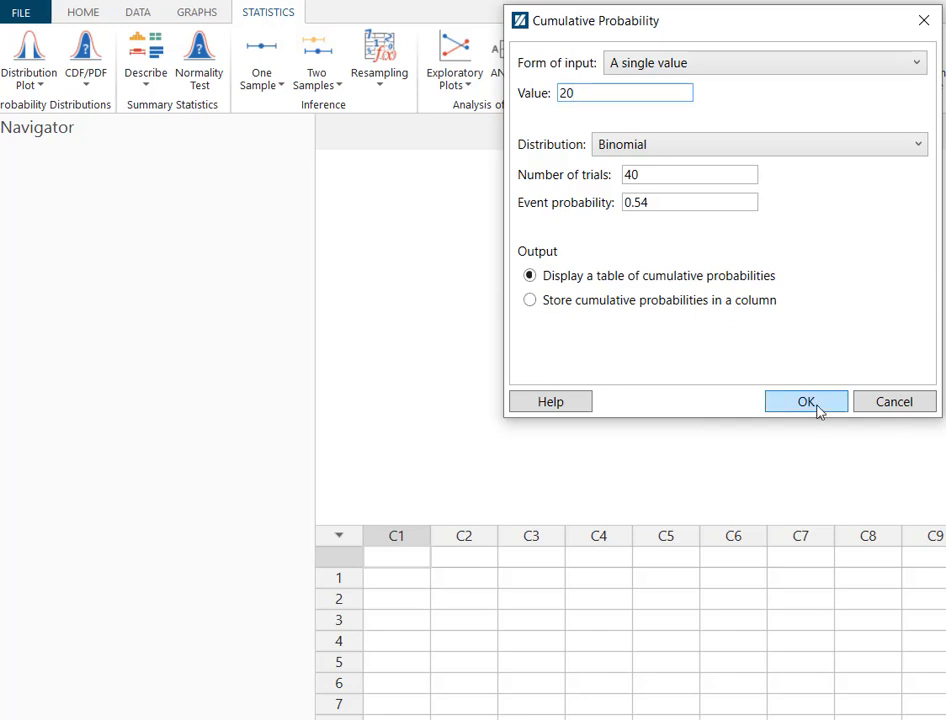
left_click(806, 400)
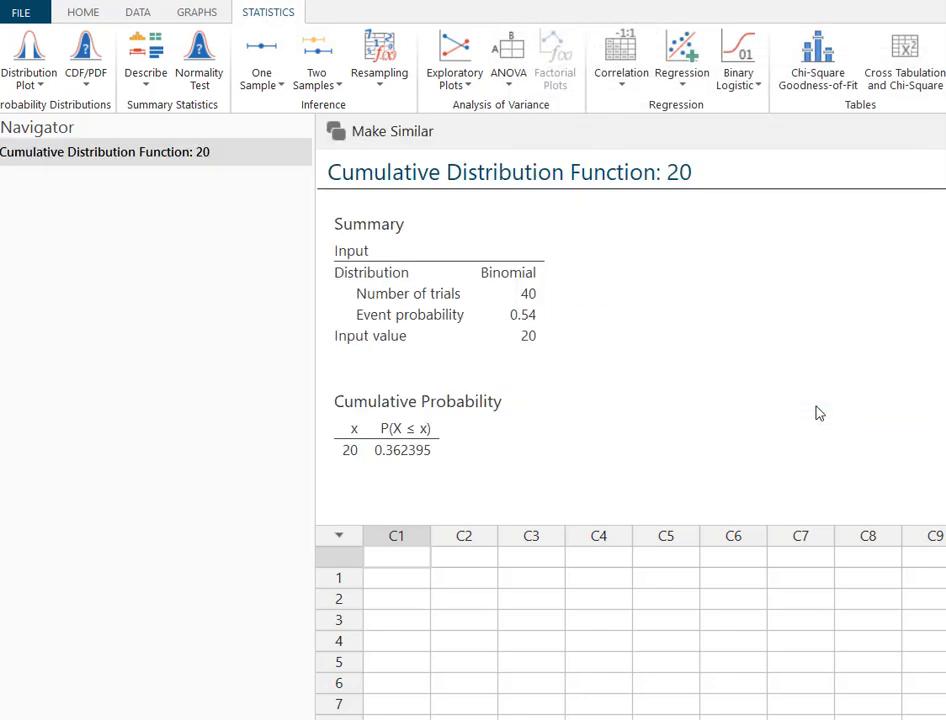
mouse_move(172, 488)
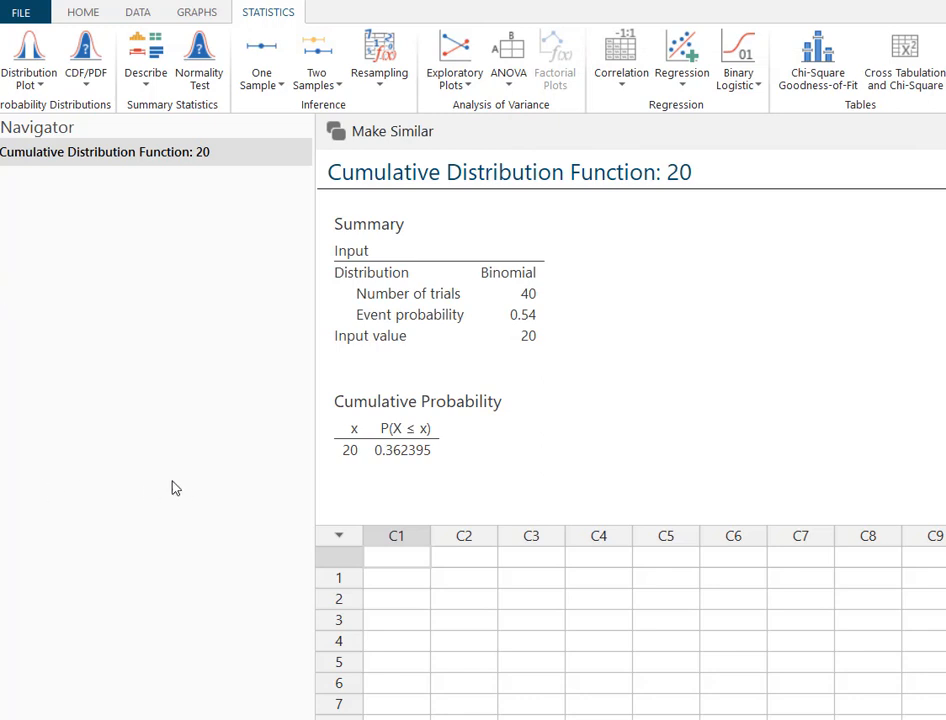
mouse_move(184, 500)
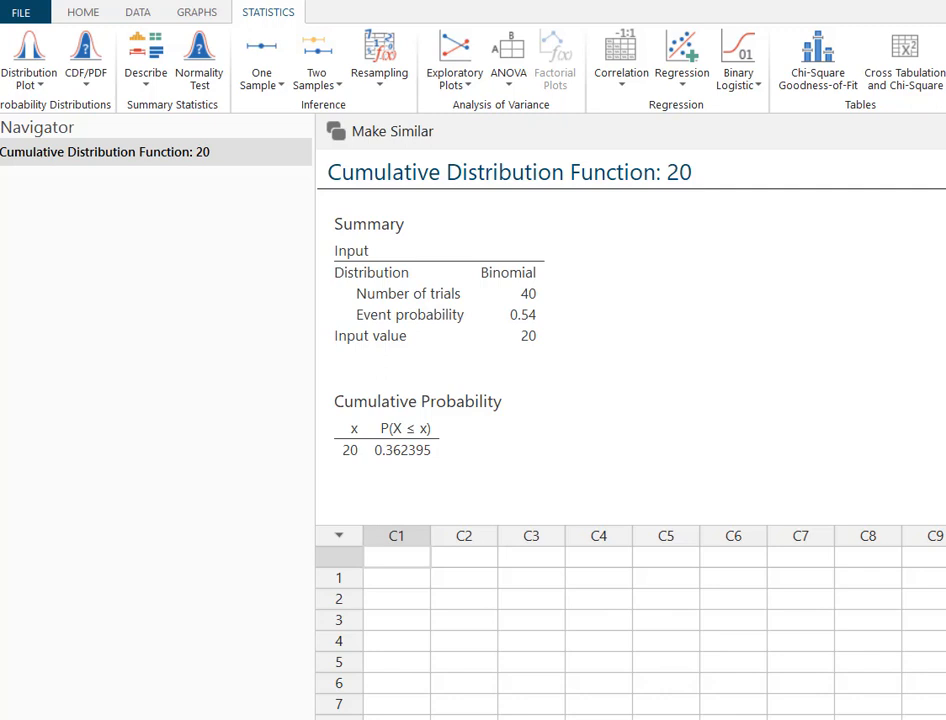
mouse_move(40, 296)
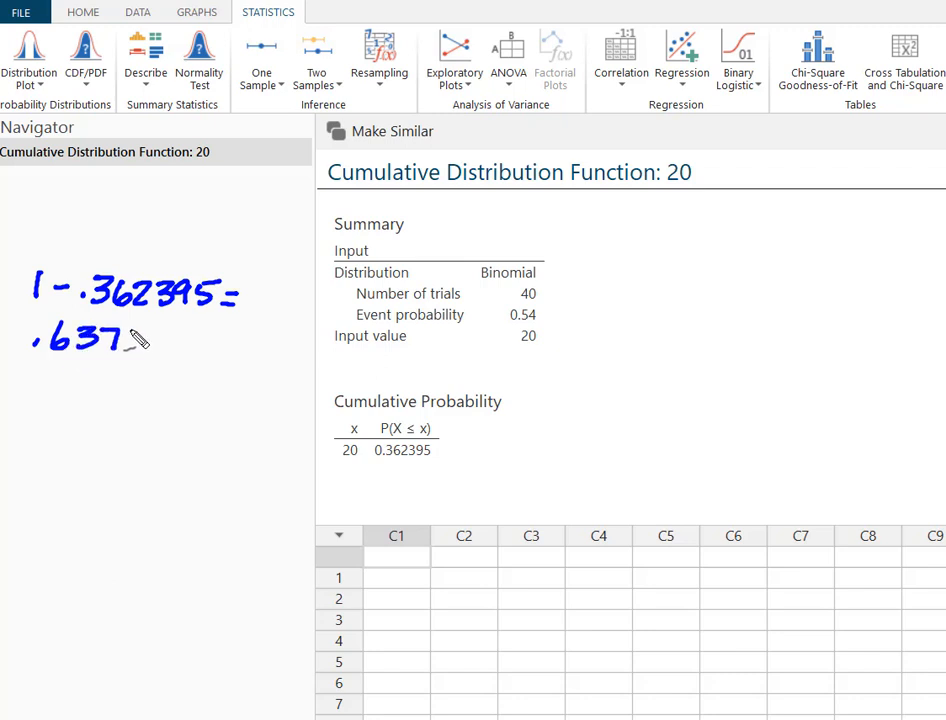
left_click_drag(130, 340, 190, 340)
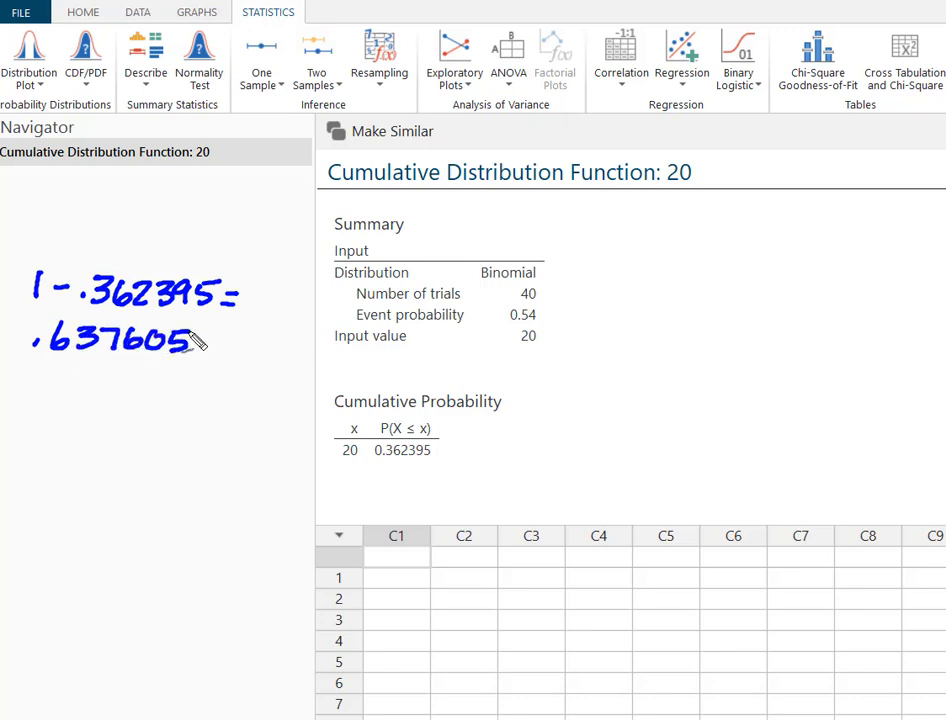
left_click_drag(196, 344, 240, 344)
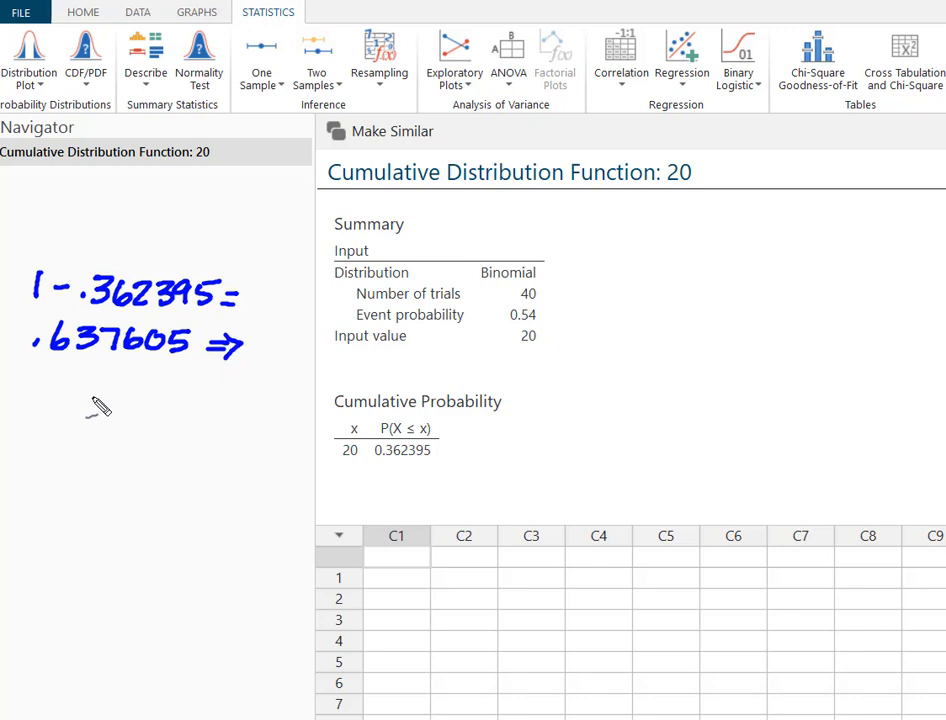
left_click_drag(84, 390, 130, 410)
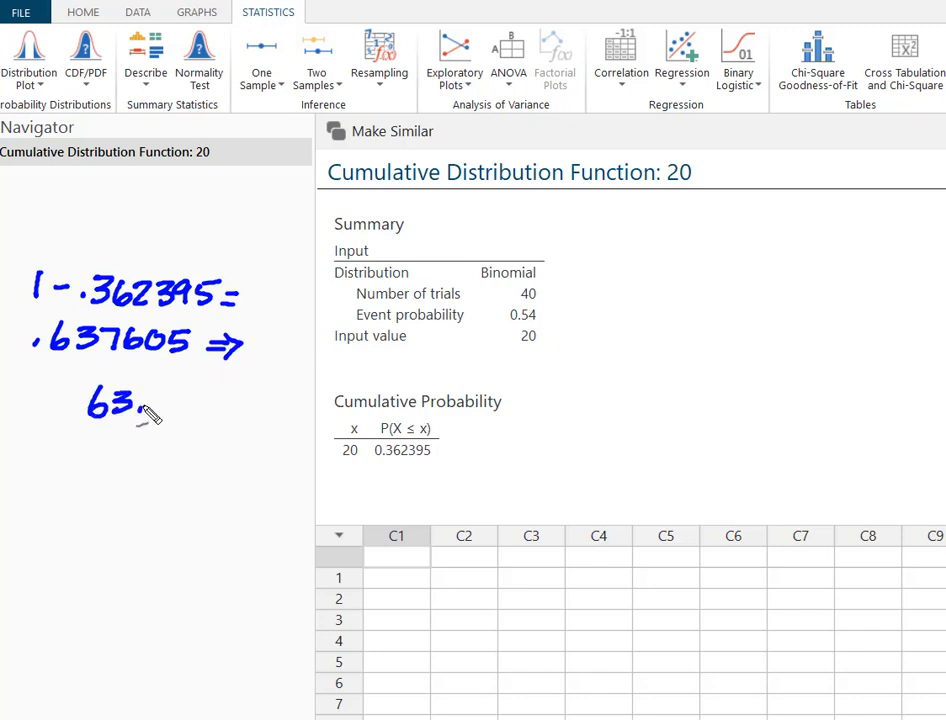
left_click_drag(150, 410, 200, 404)
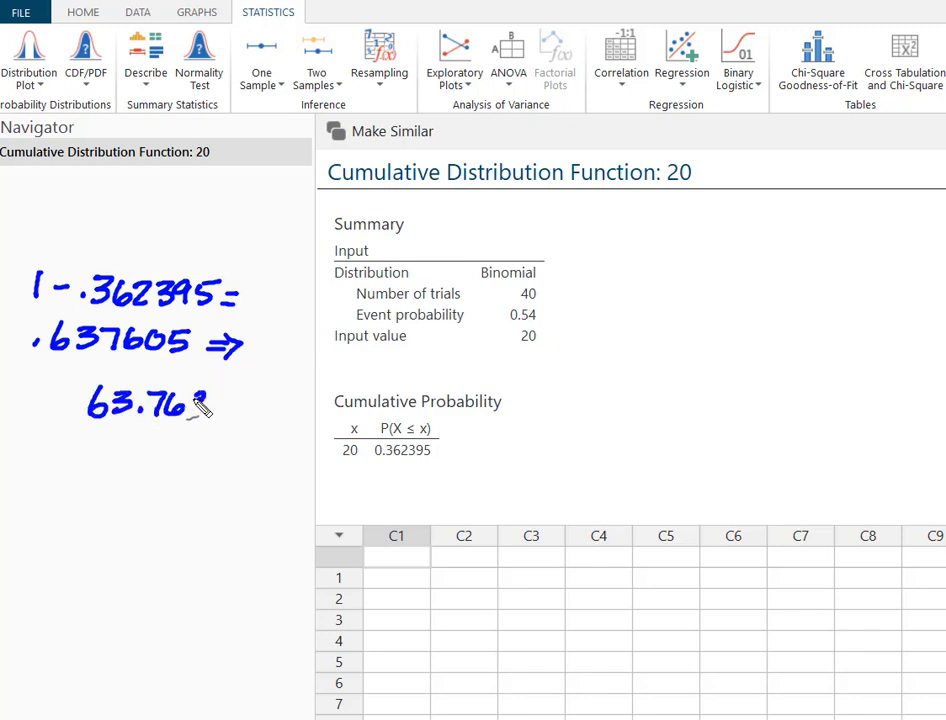
left_click_drag(196, 404, 230, 414)
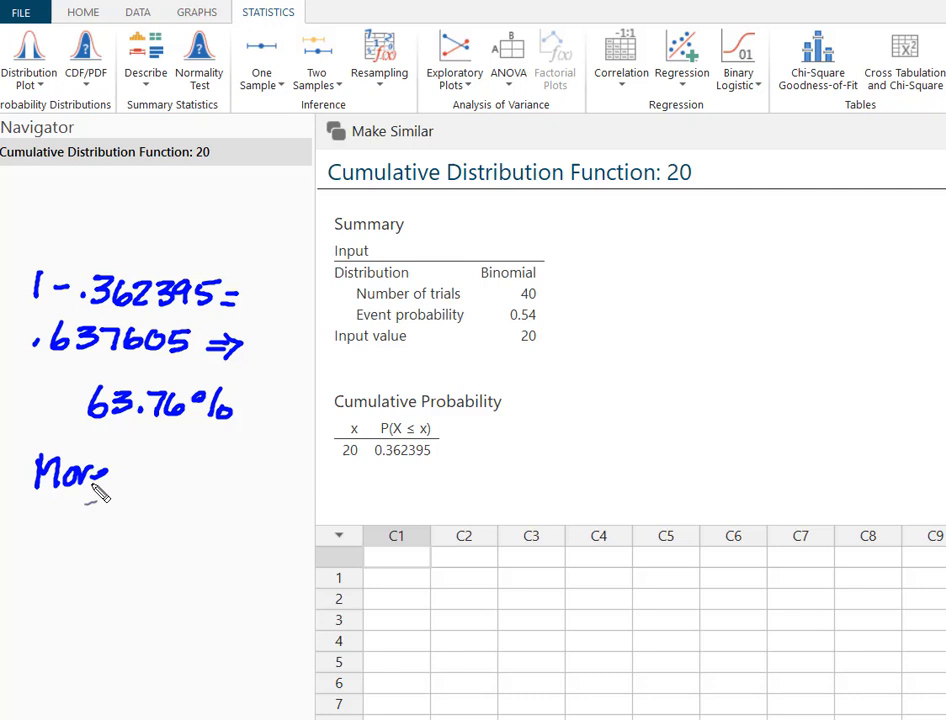
left_click_drag(100, 476, 180, 486)
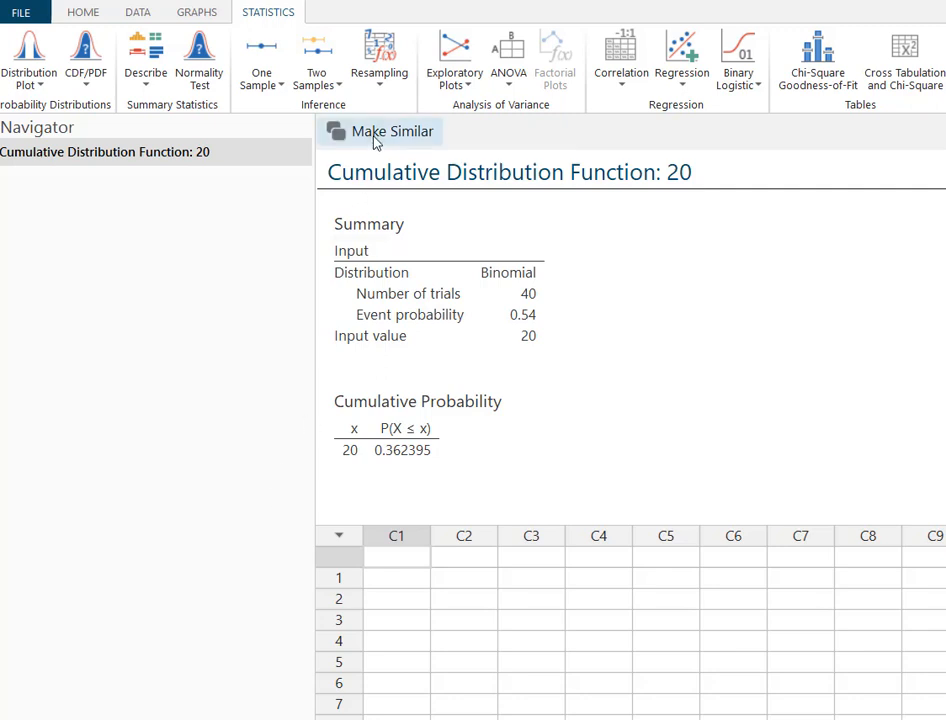
- Reopen the calculation via Make Similar and enter 17 as the value for P(X < 18)
left_click(392, 132)
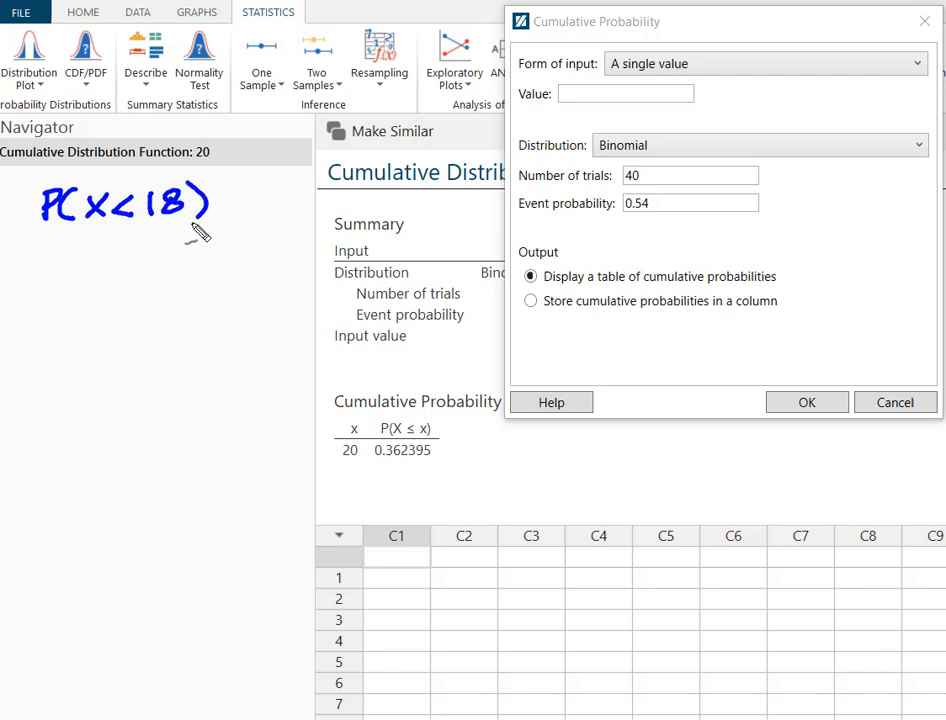
left_click_drag(18, 336, 304, 336)
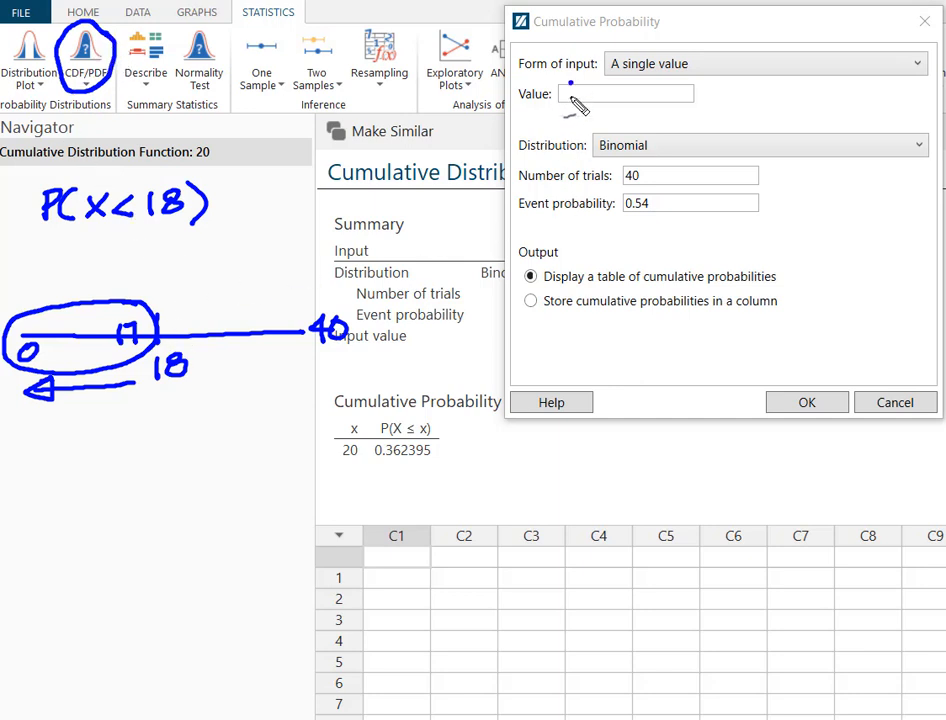
type("17")
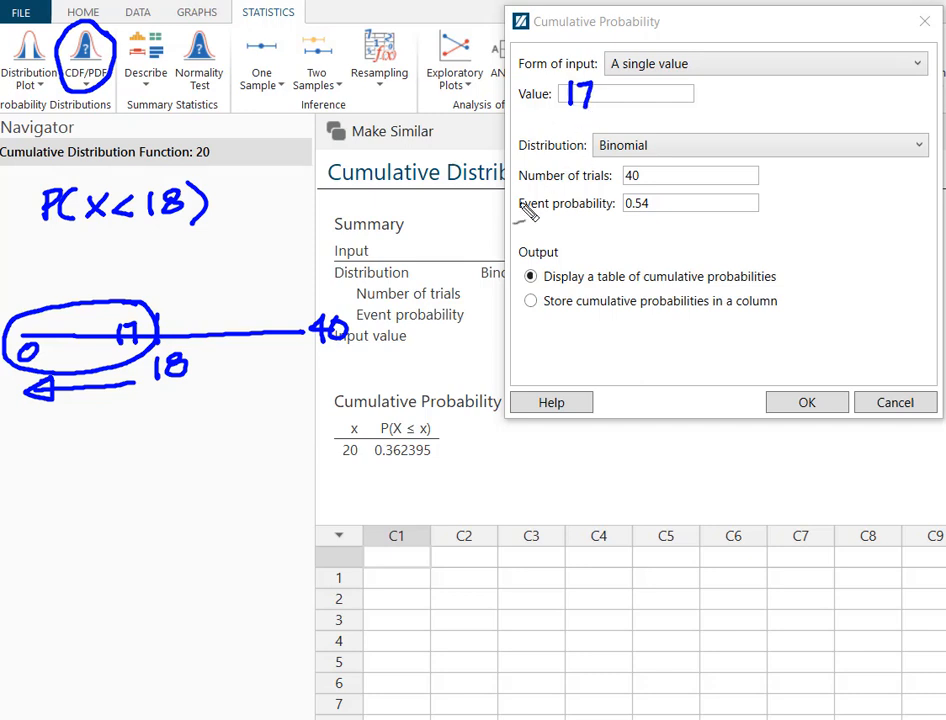
mouse_move(344, 140)
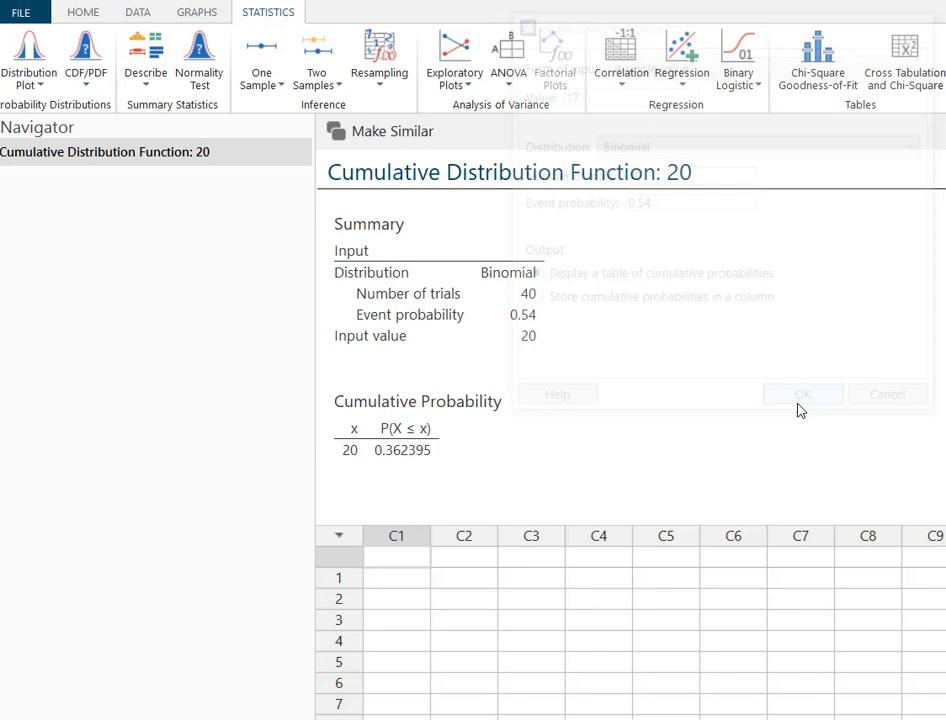
- Generate the CDF output for x = 17, giving P(X ≤ 17) = 0.096867
left_click(800, 392)
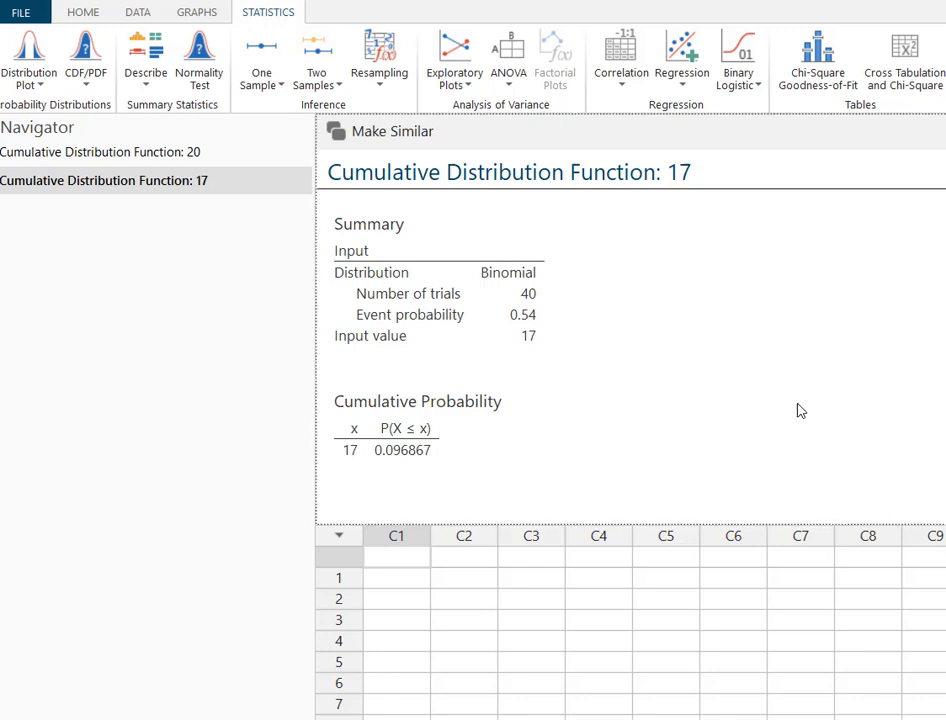
mouse_move(104, 410)
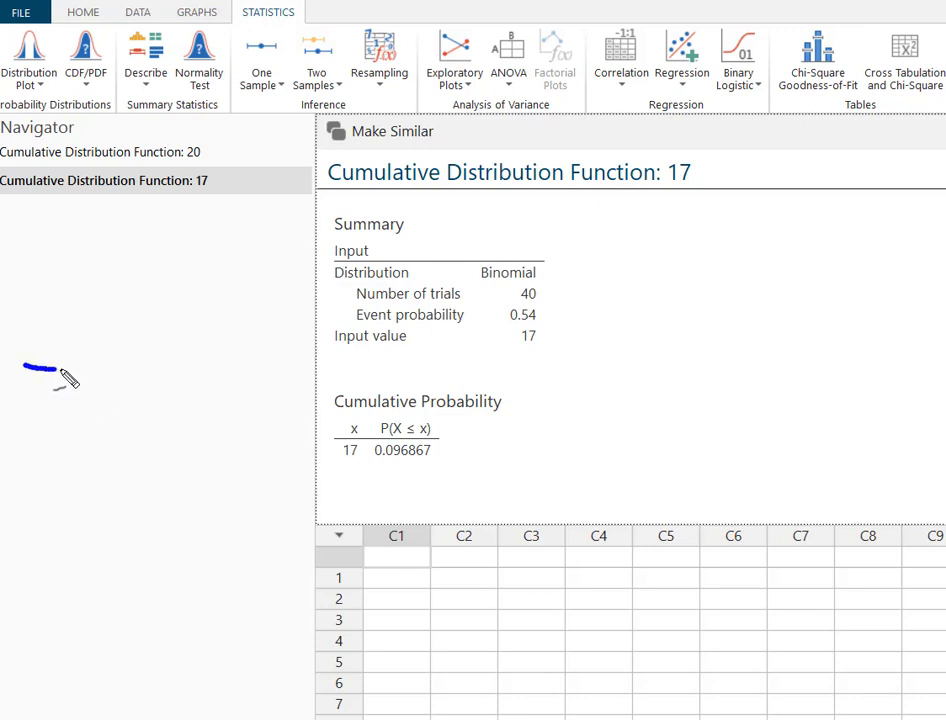
left_click_drag(24, 368, 330, 368)
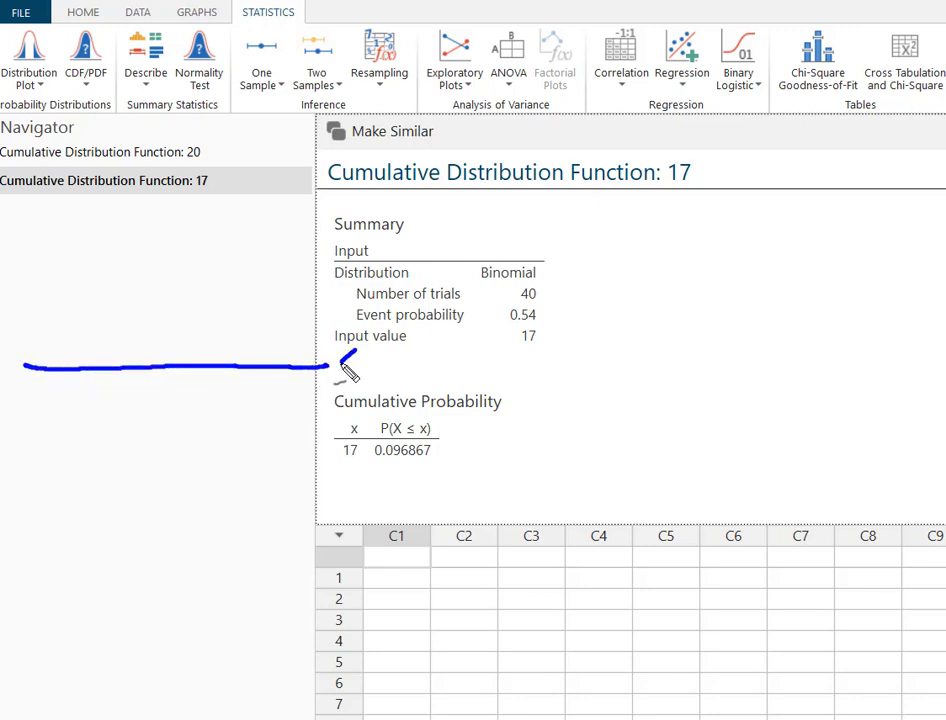
type("40")
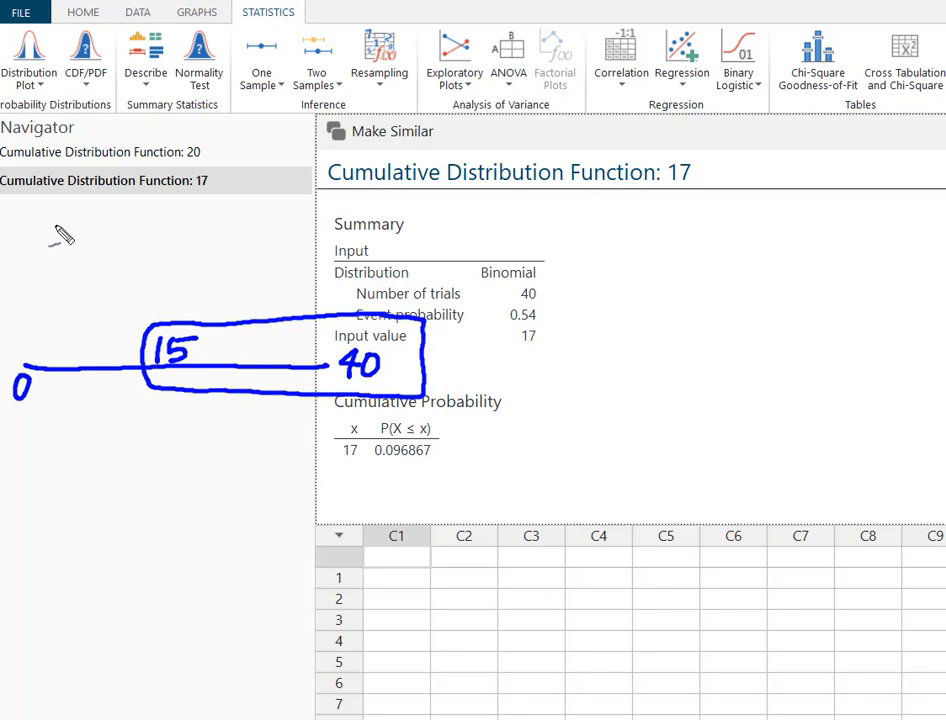
left_click_drag(44, 200, 90, 250)
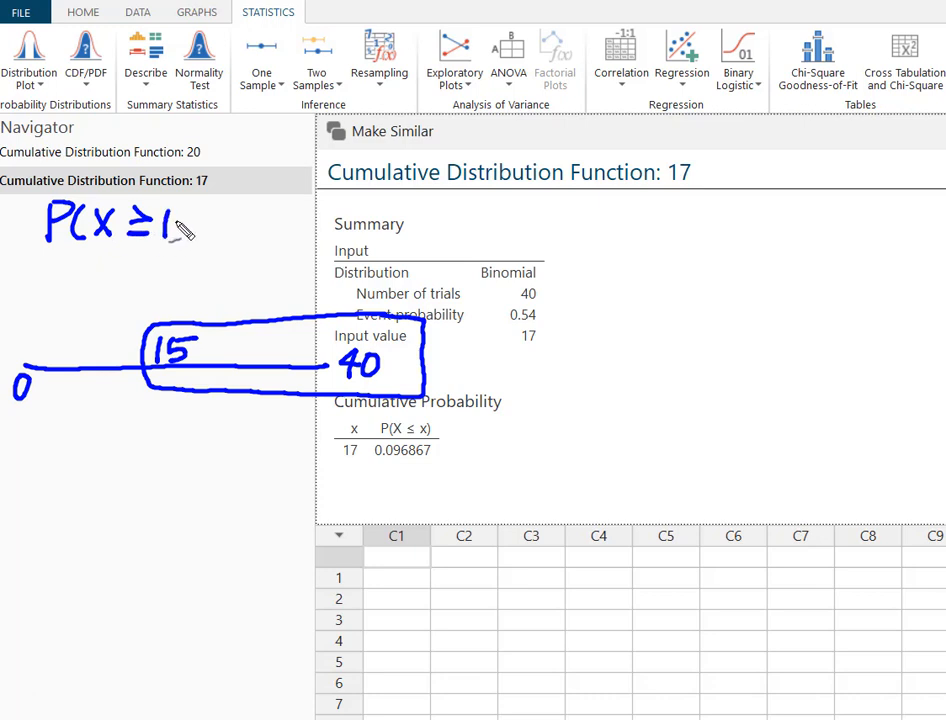
left_click_drag(170, 210, 196, 236)
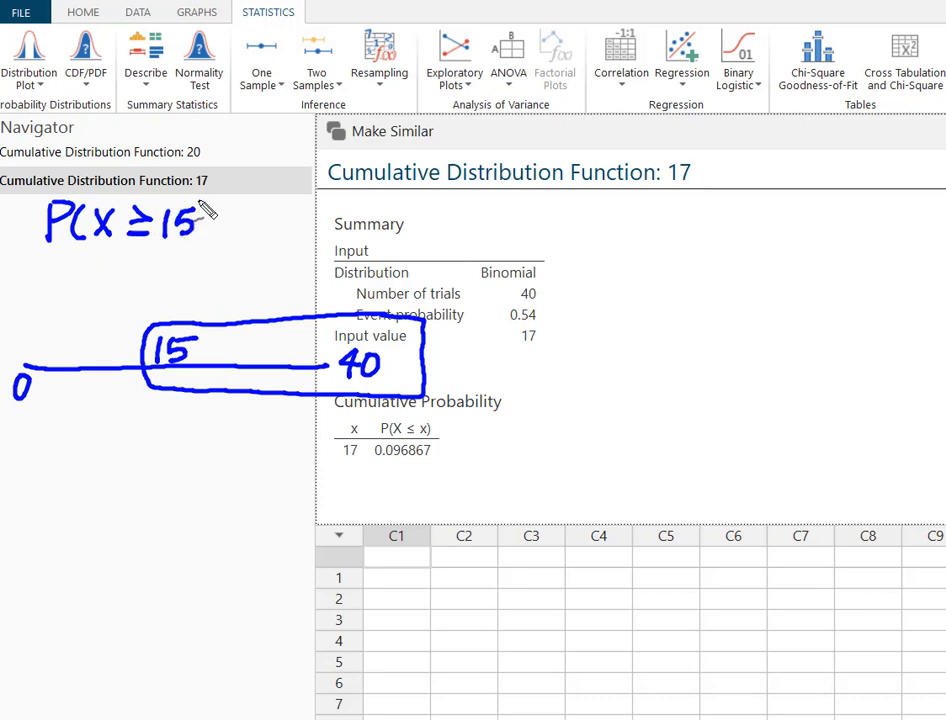
left_click_drag(200, 200, 210, 244)
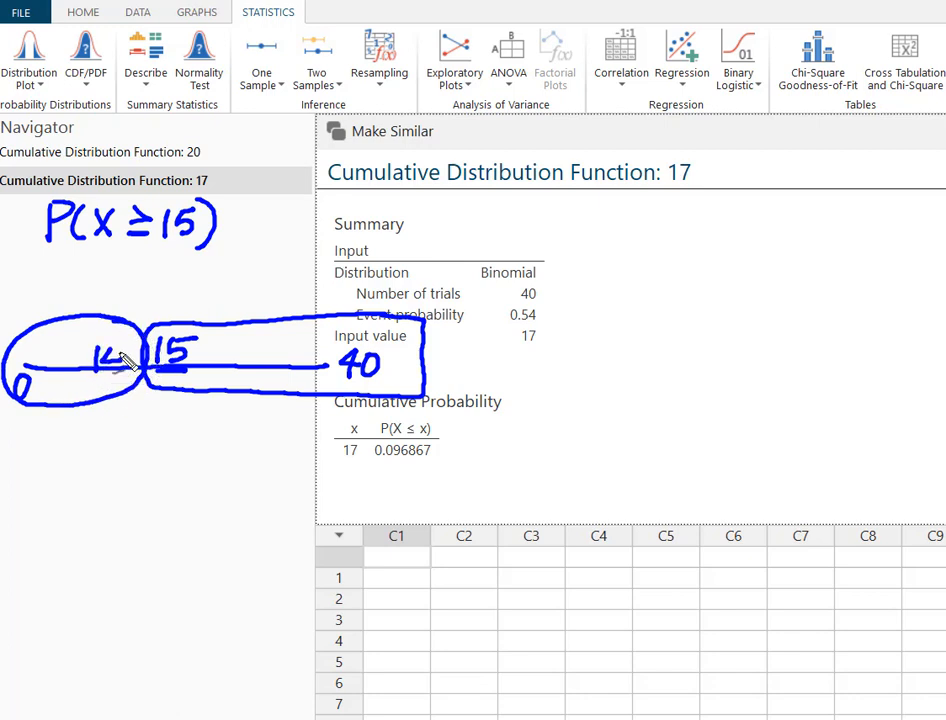
left_click_drag(64, 410, 70, 450)
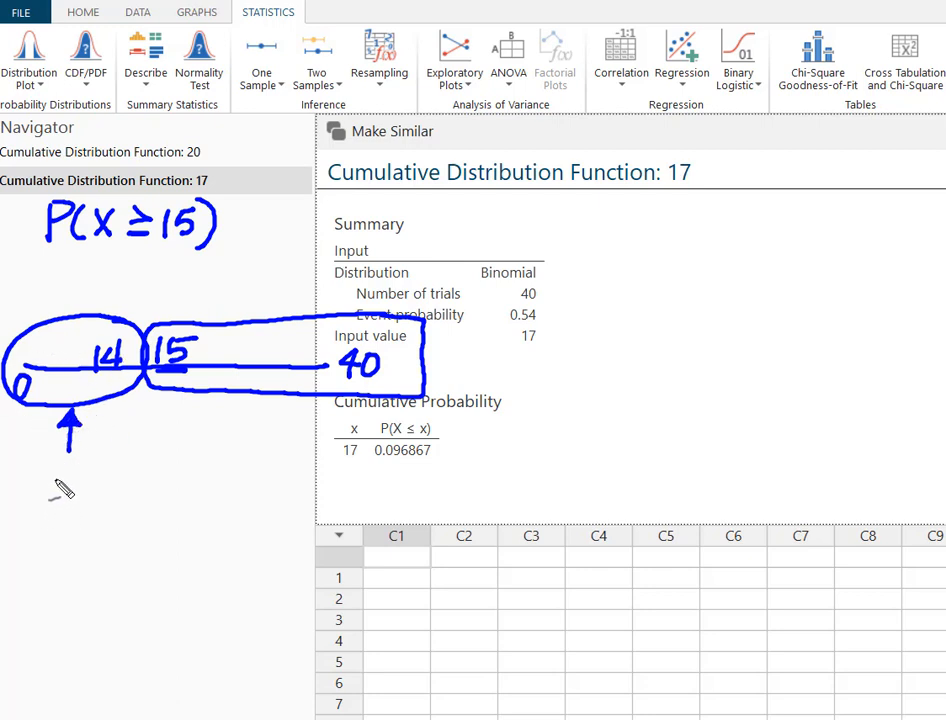
left_click_drag(56, 486, 80, 500)
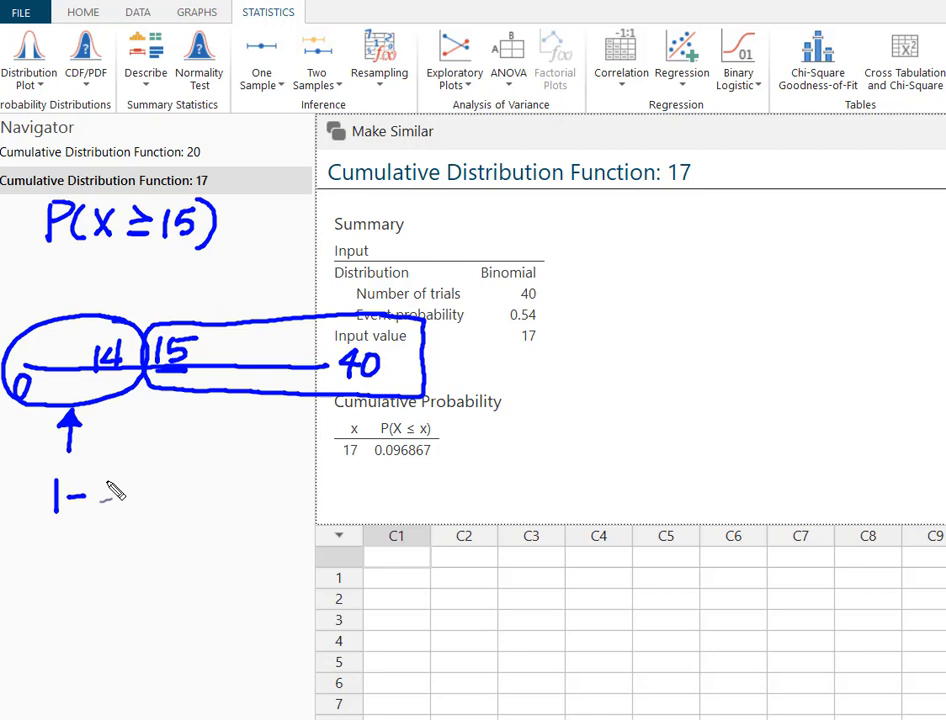
left_click_drag(90, 496, 160, 500)
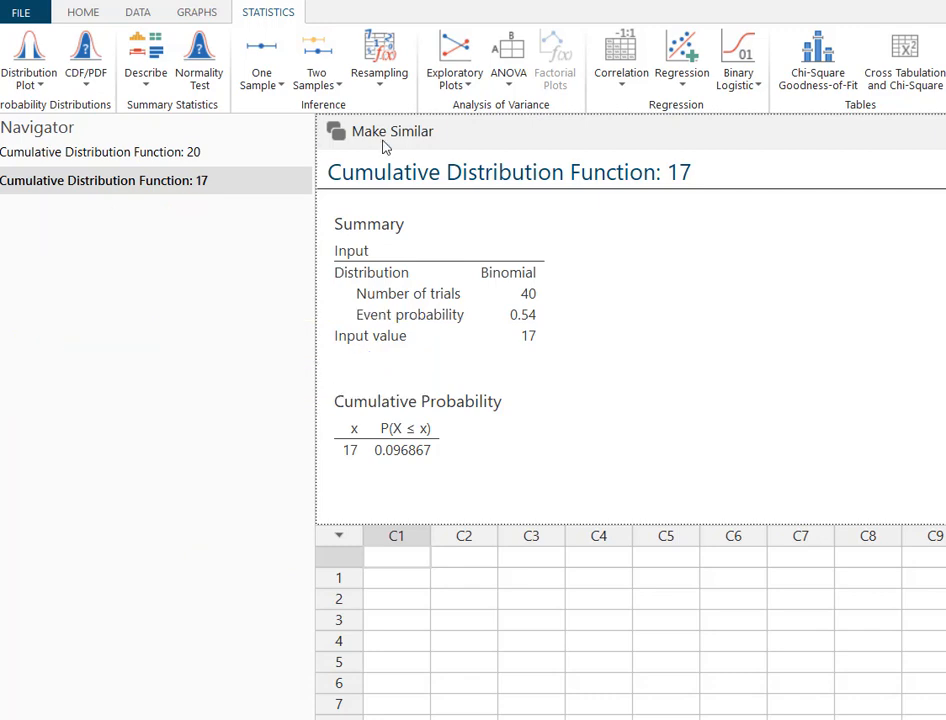
- Reopen the calculation via Make Similar to compute P(X ≤ 14) = 0.012087
left_click(392, 132)
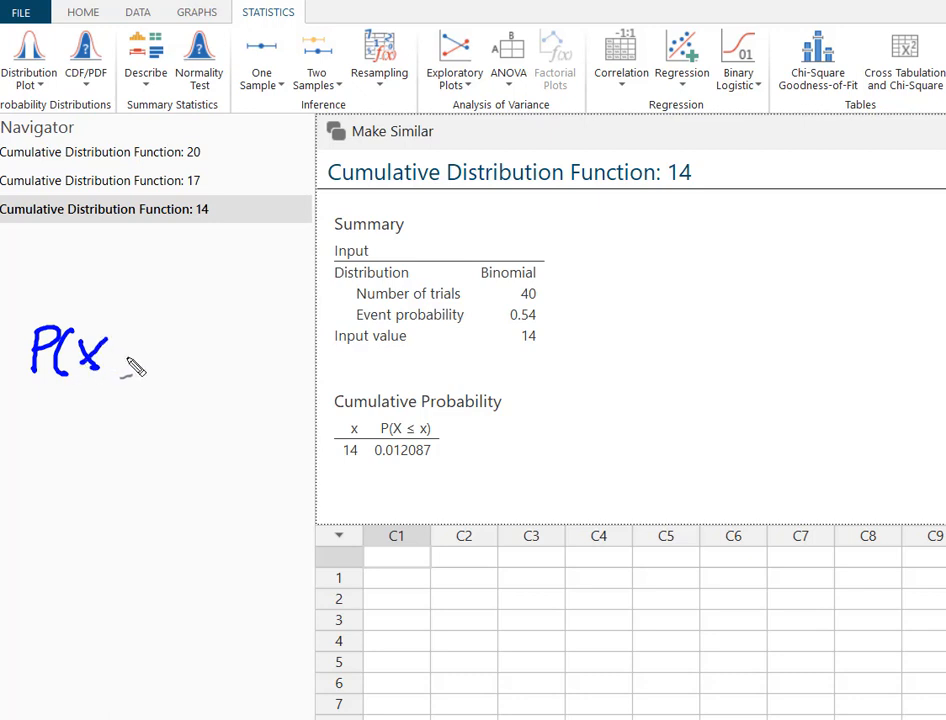
left_click_drag(100, 344, 144, 356)
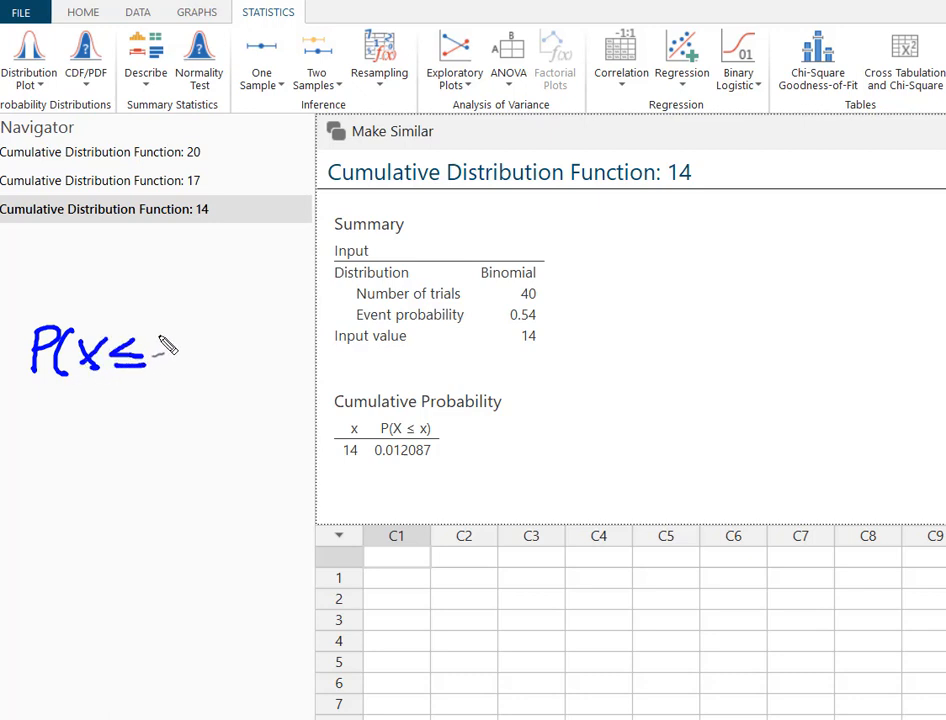
left_click_drag(150, 344, 164, 376)
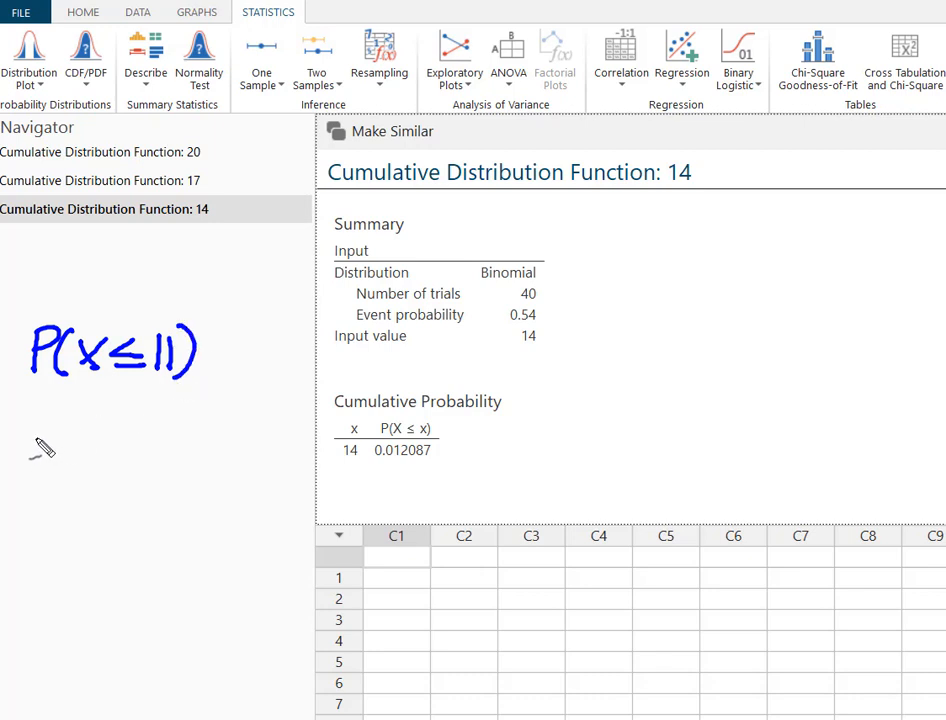
left_click_drag(70, 474, 284, 474)
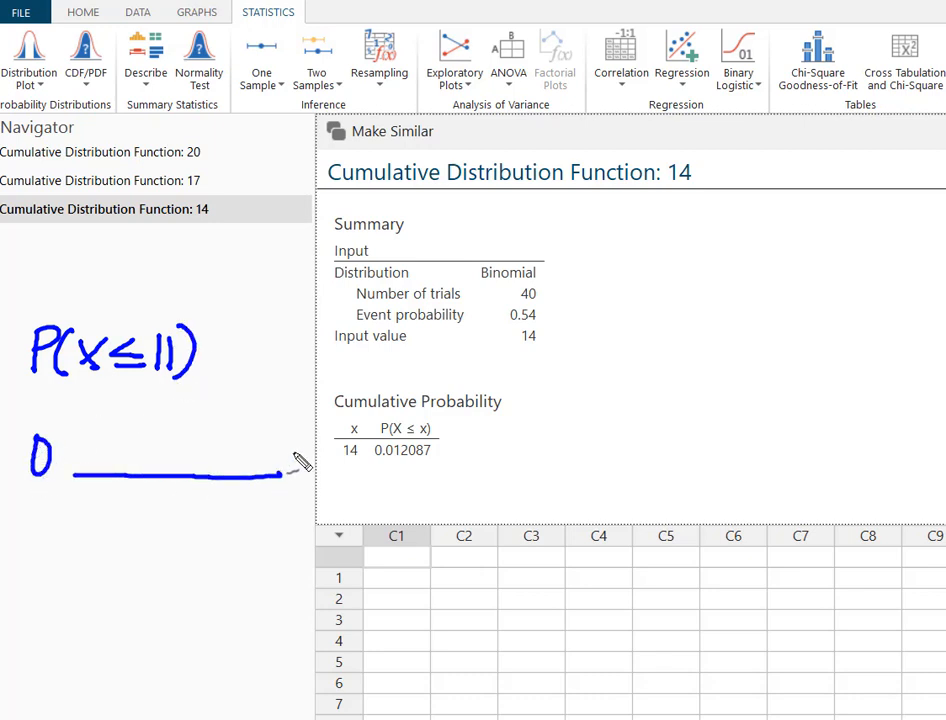
left_click_drag(280, 450, 320, 460)
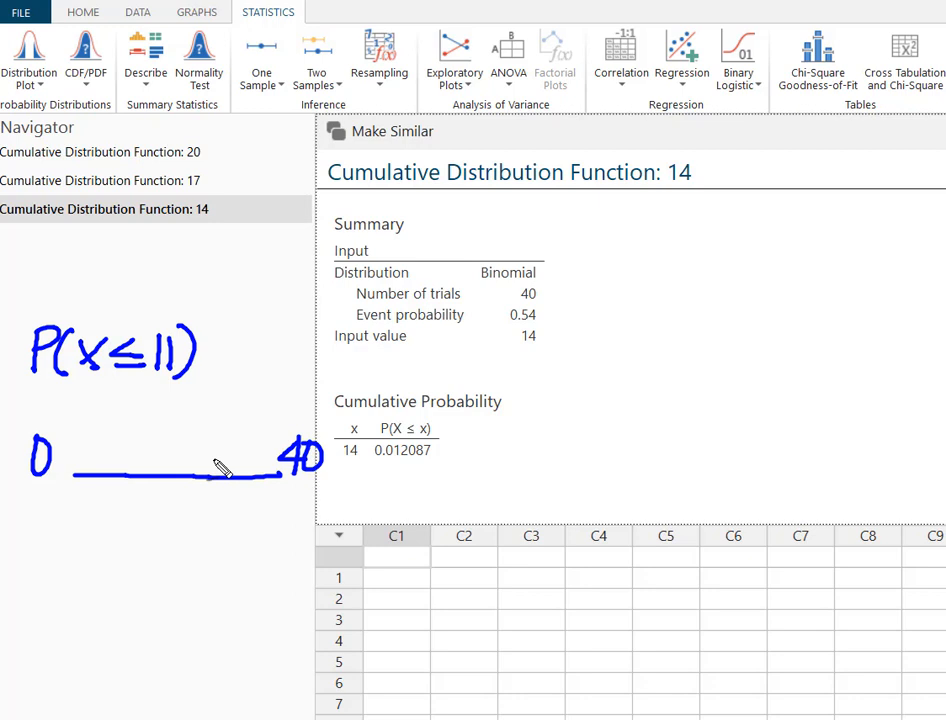
left_click_drag(150, 444, 150, 470)
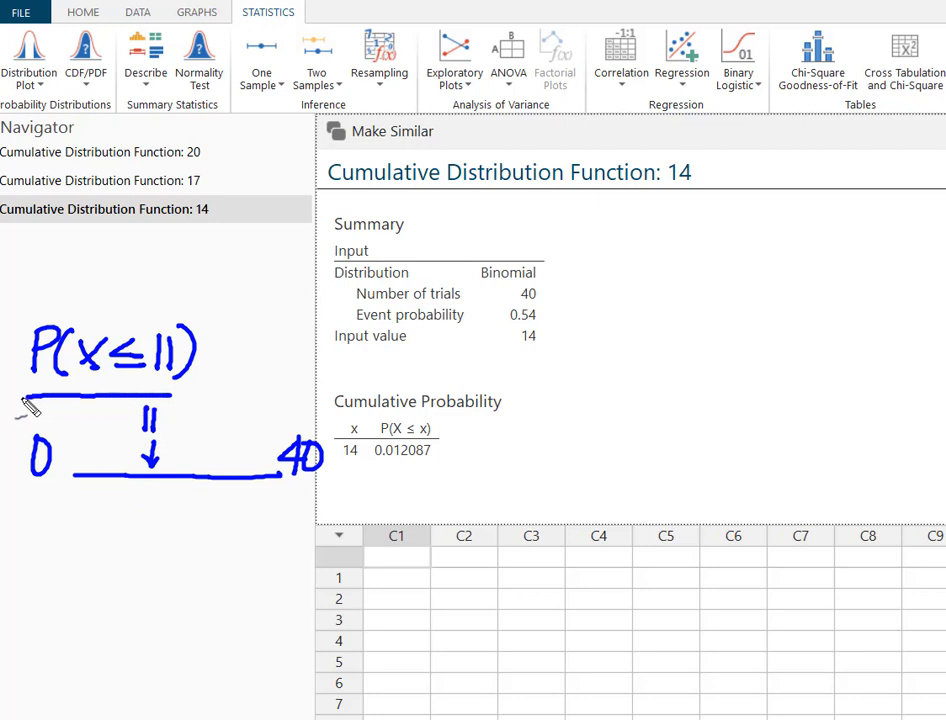
left_click_drag(16, 404, 180, 490)
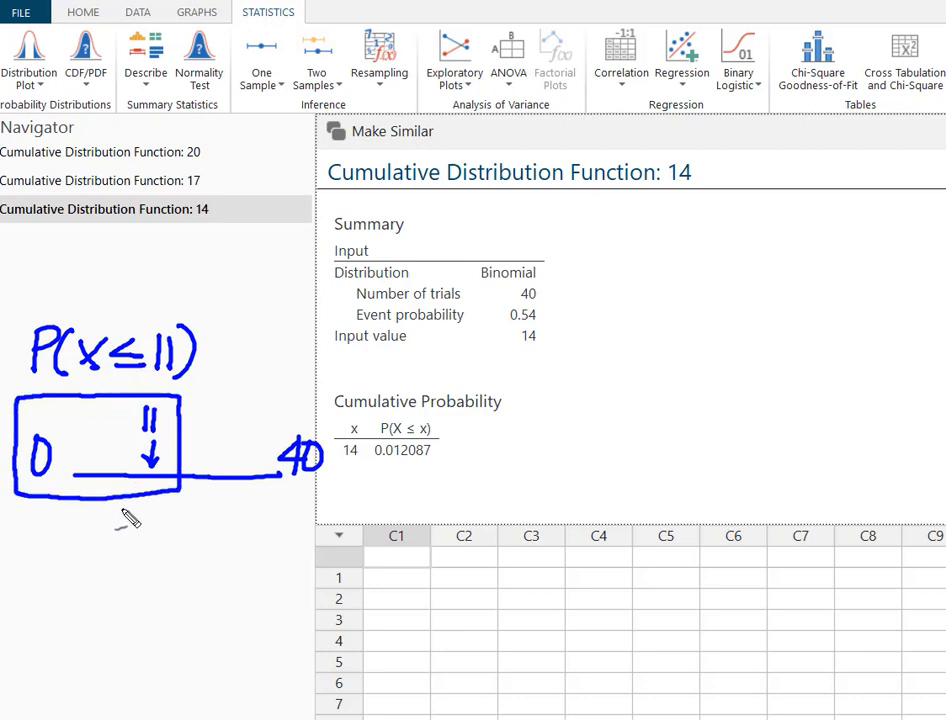
mouse_move(152, 242)
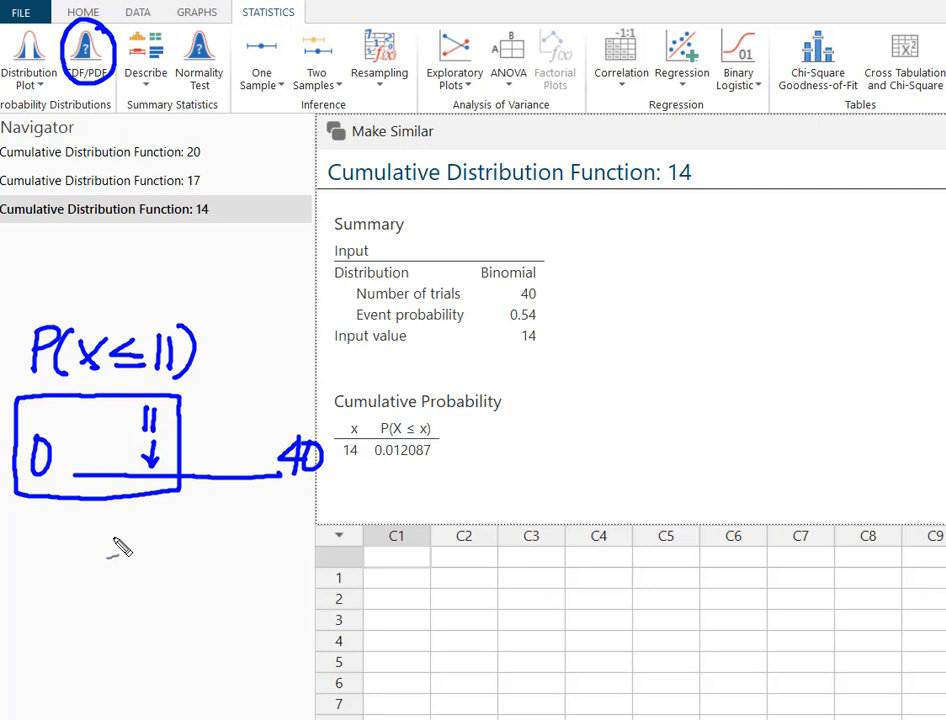
mouse_move(184, 396)
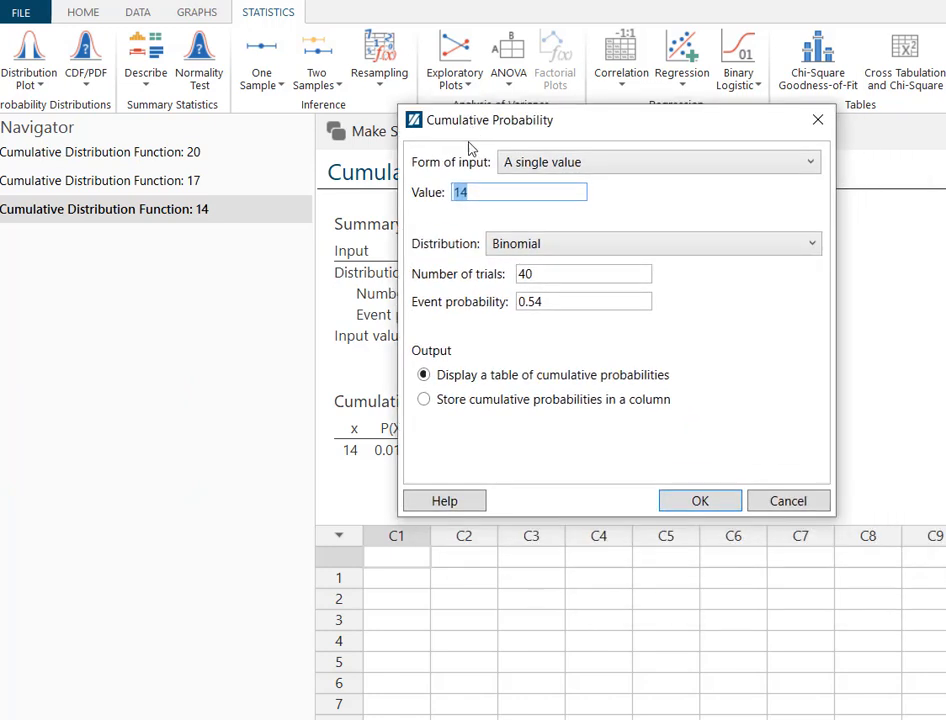
mouse_move(430, 190)
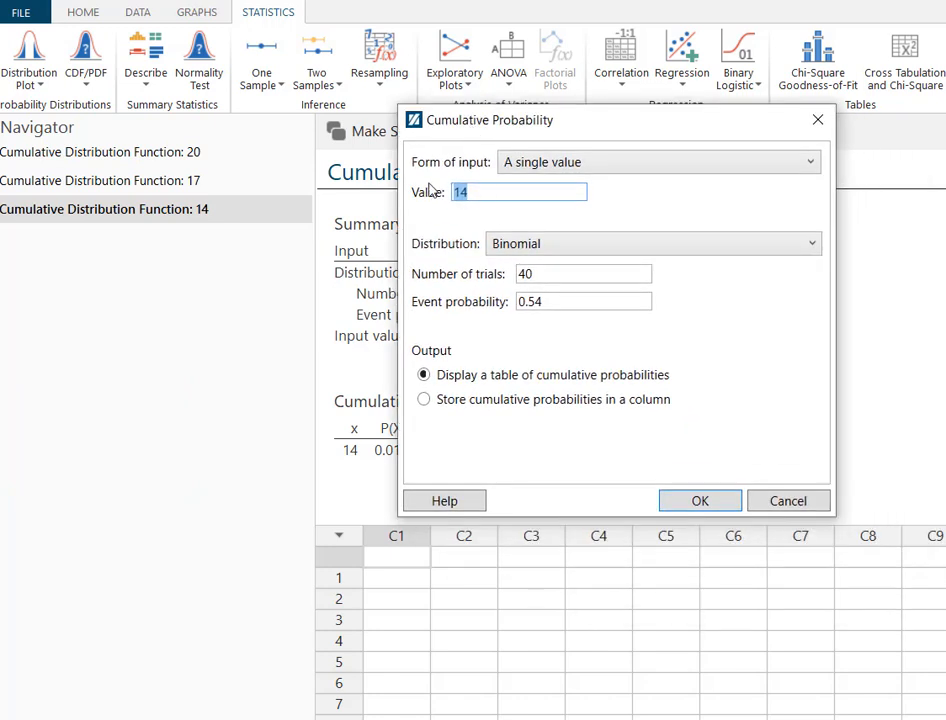
- Change the value to 11 and compute P(X ≤ 11) = 0.000622
type("11")
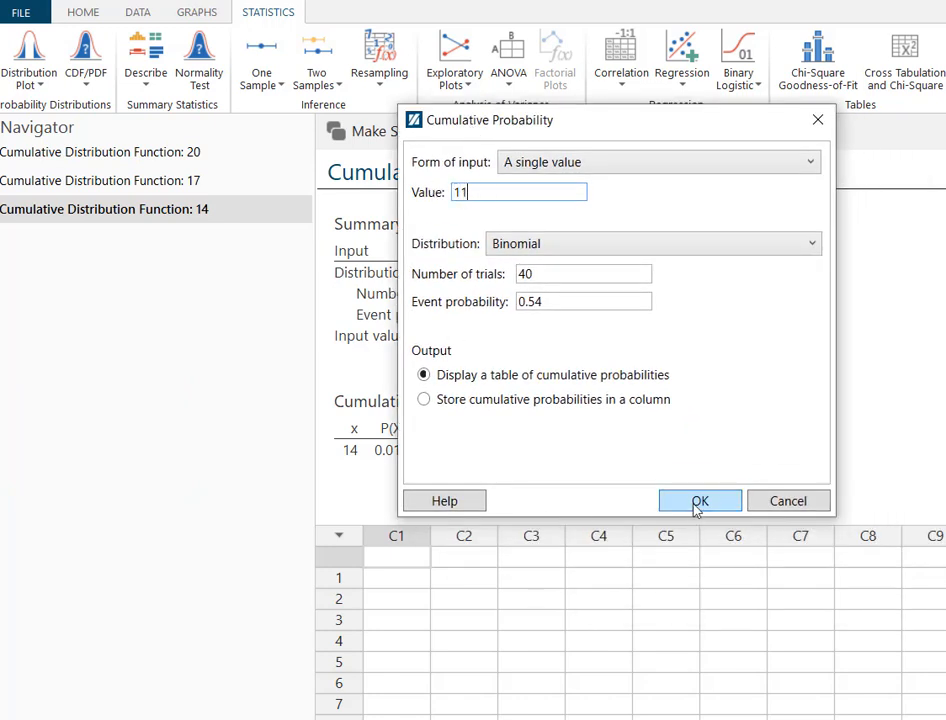
left_click(700, 500)
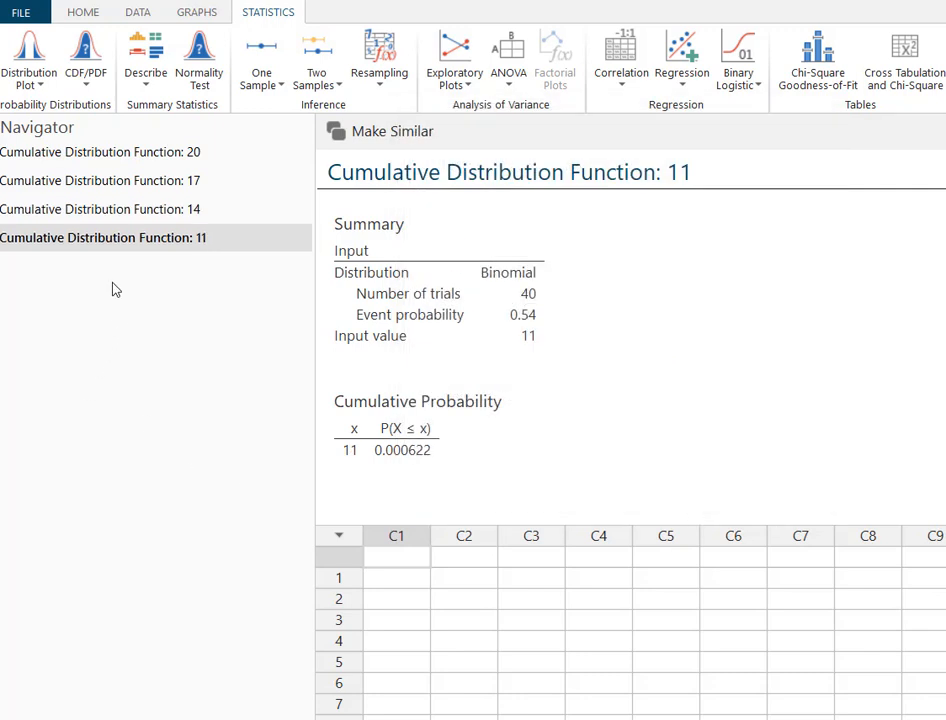